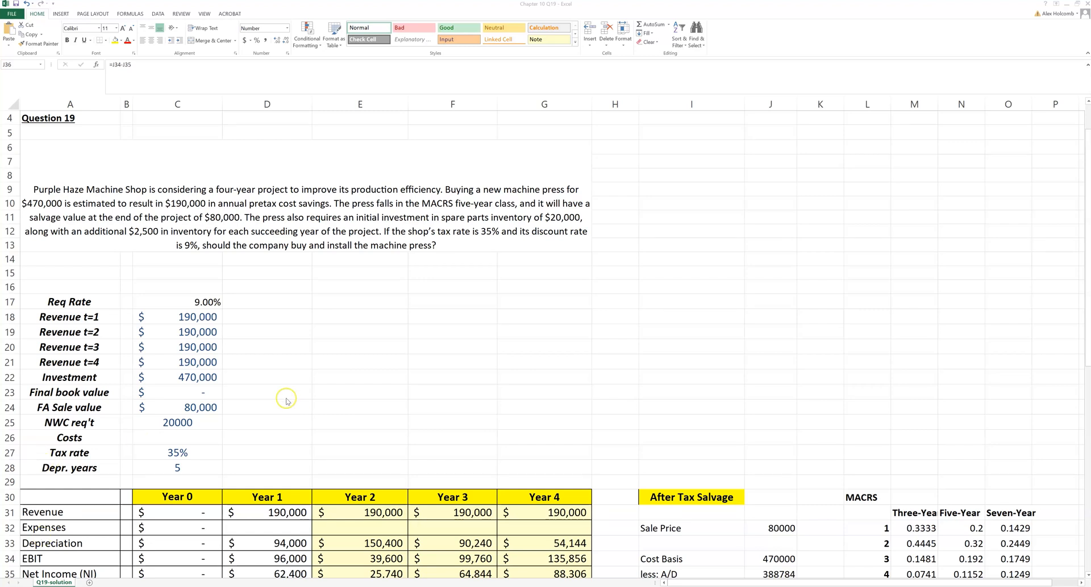
mouse_move(318, 426)
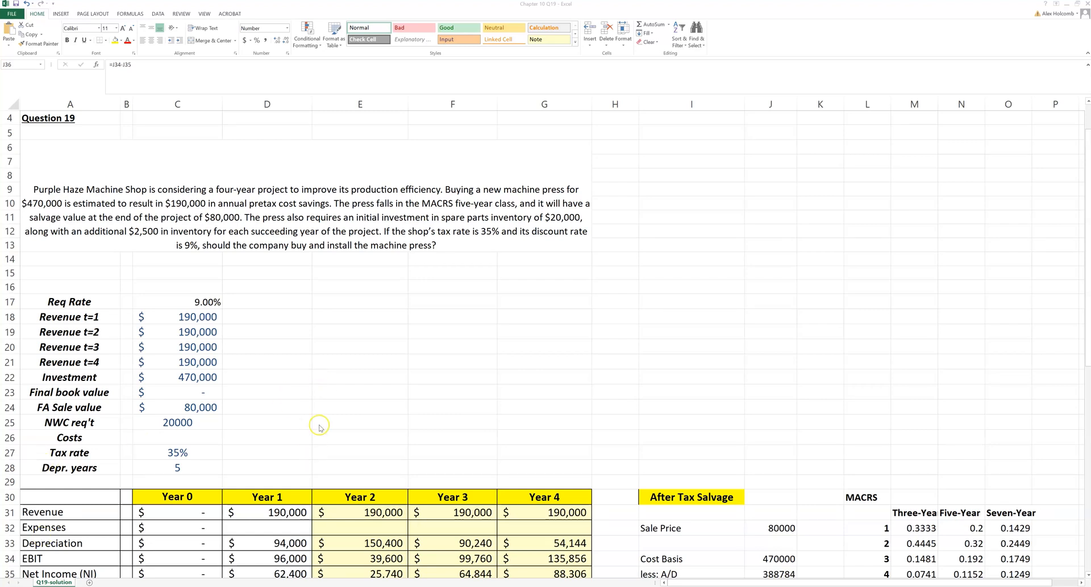
mouse_move(346, 403)
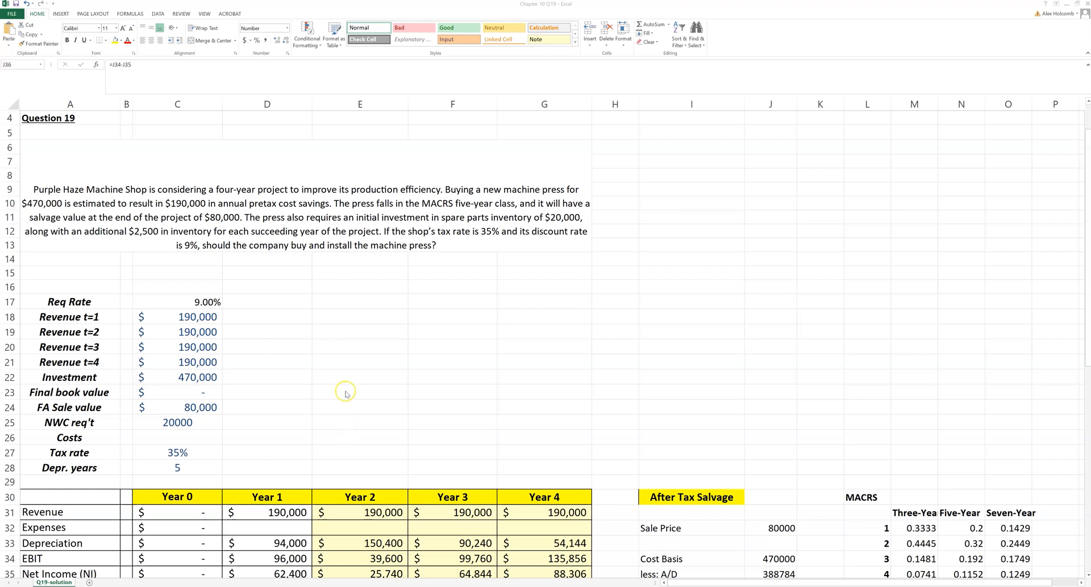
mouse_move(353, 324)
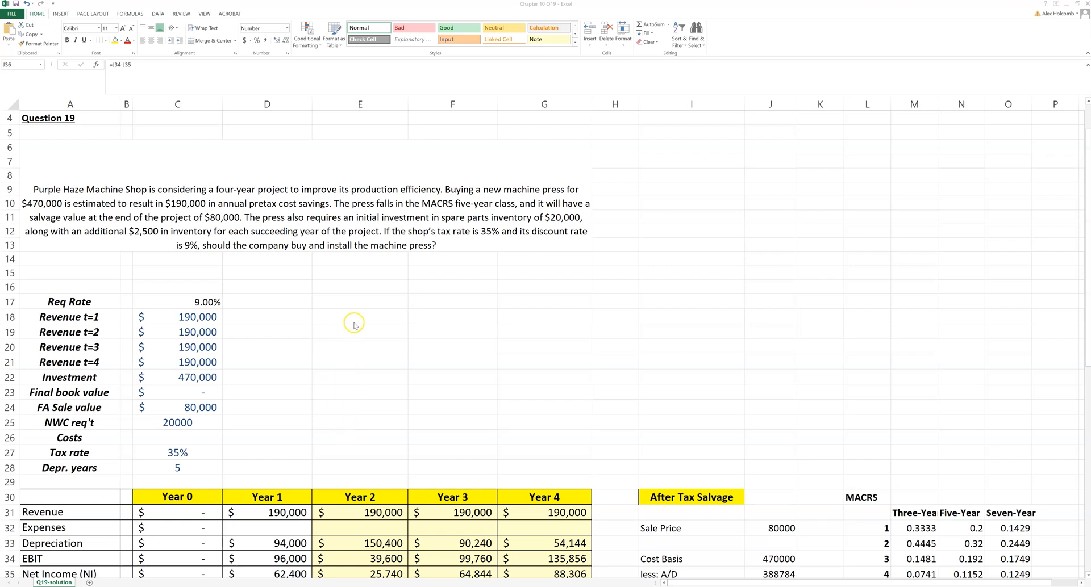
mouse_move(794, 327)
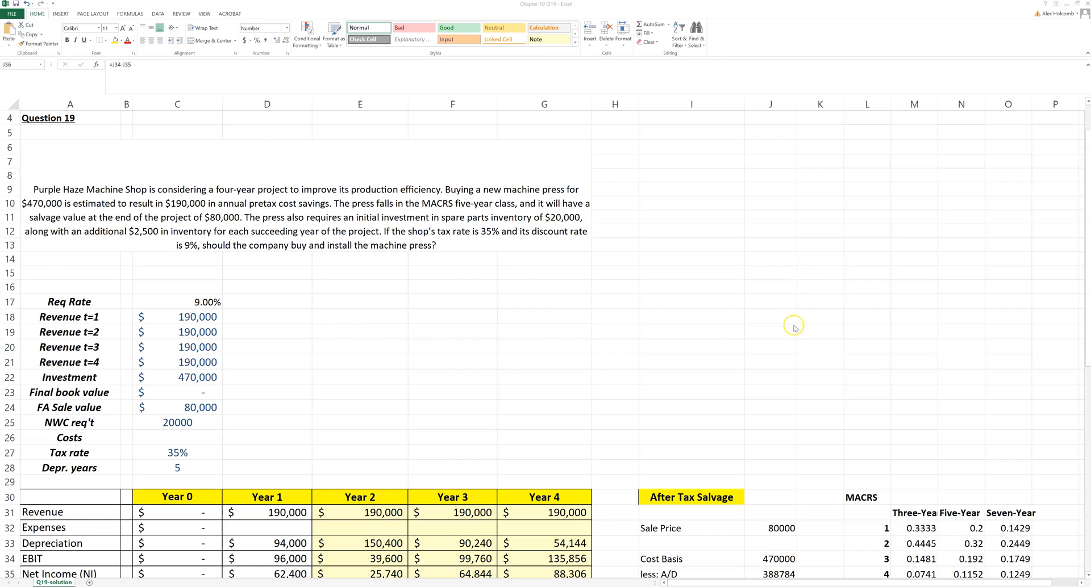
mouse_move(1085, 222)
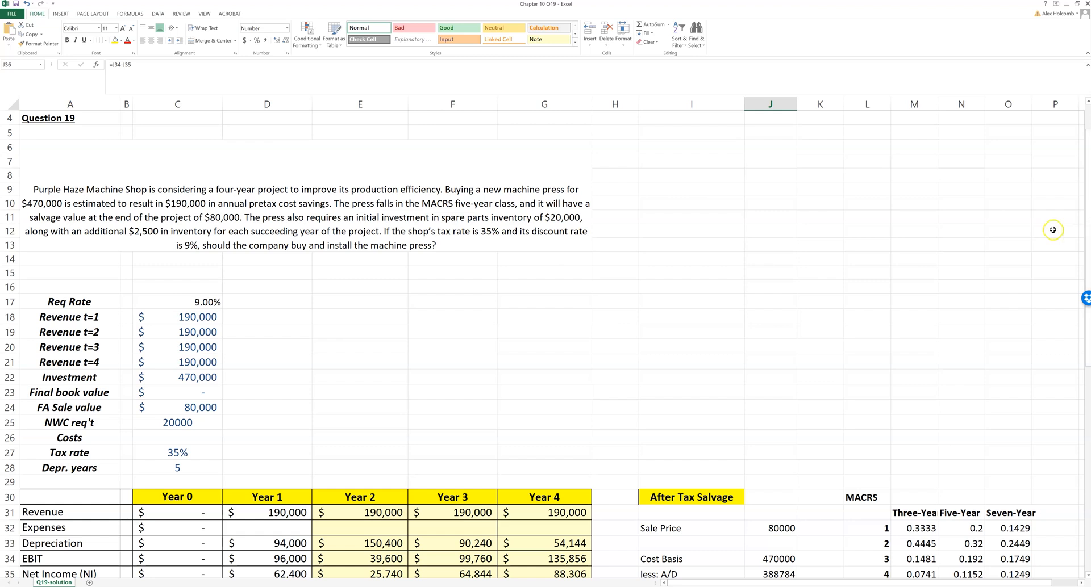
mouse_move(665, 391)
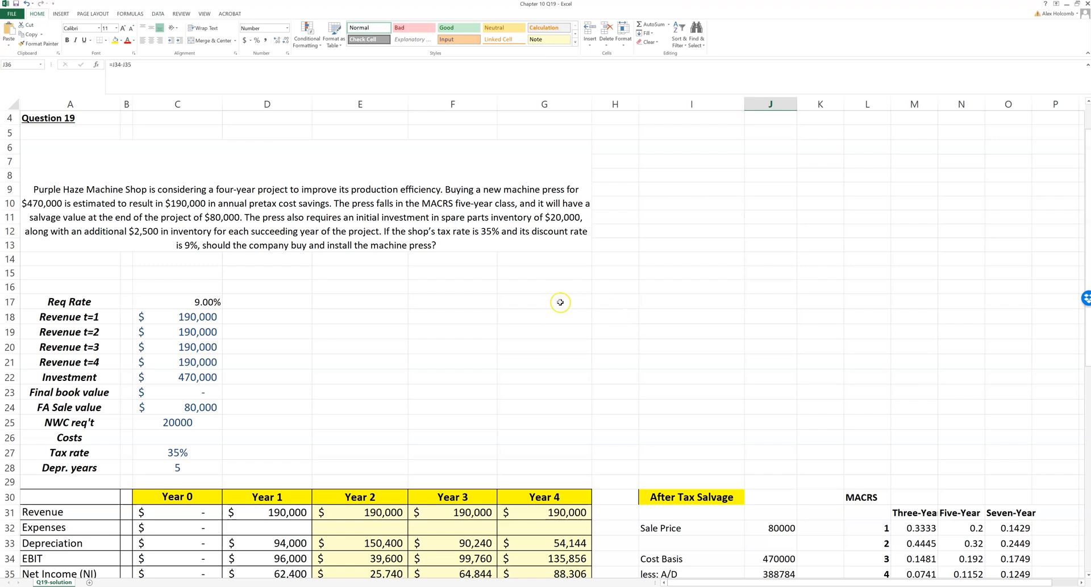
Scroll down past the input section toward the yearly revenue and cash flow table.
scroll(down, 3)
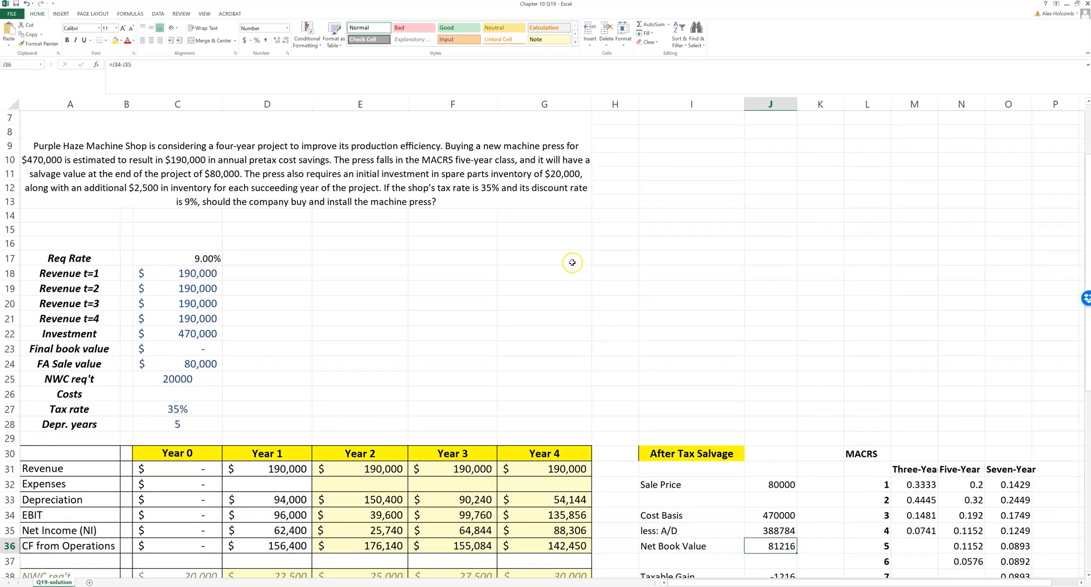
scroll(down, 3)
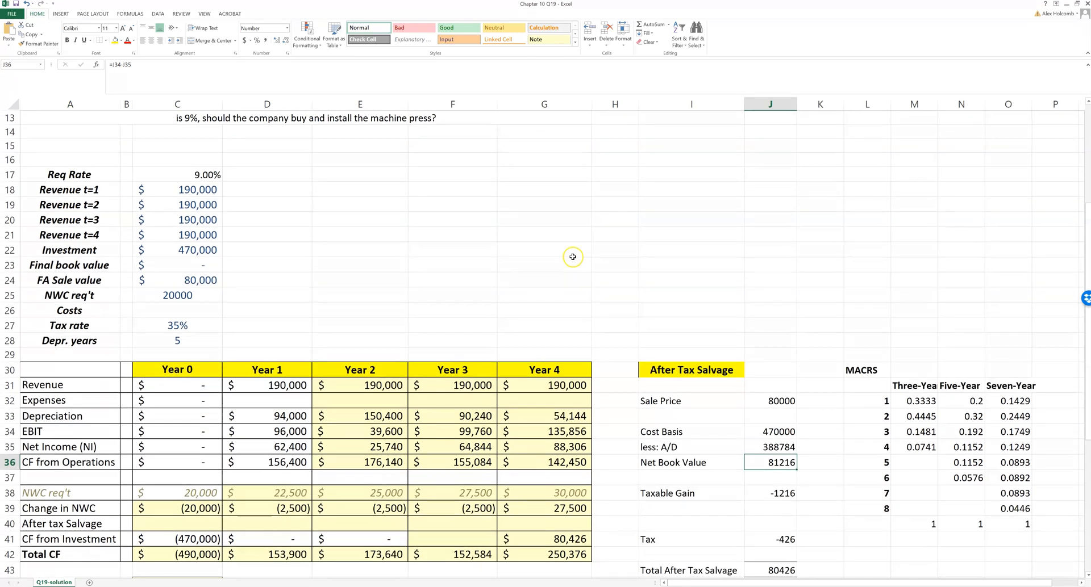
scroll(down, 3)
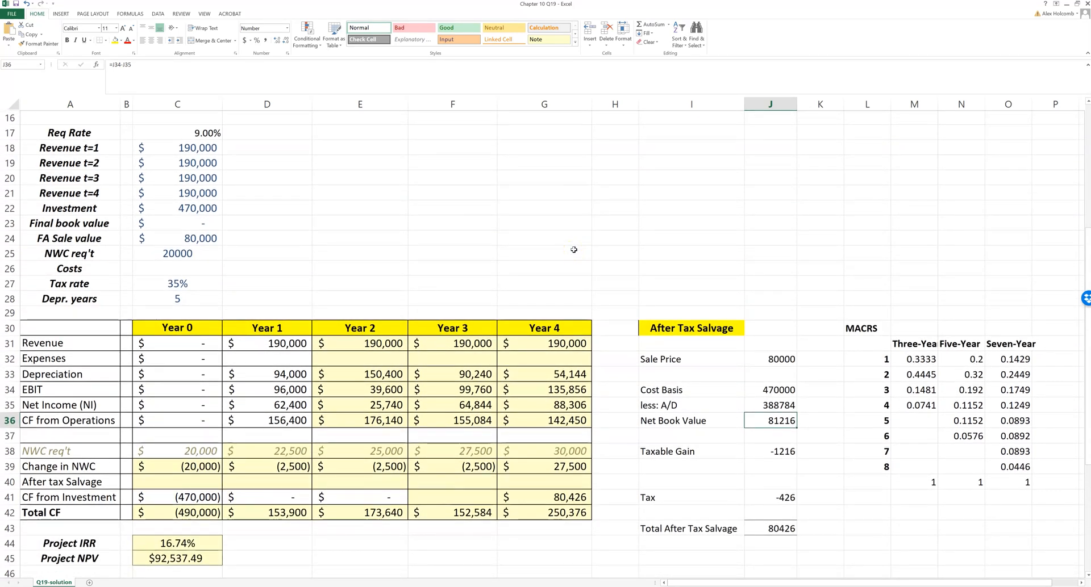
mouse_move(591, 260)
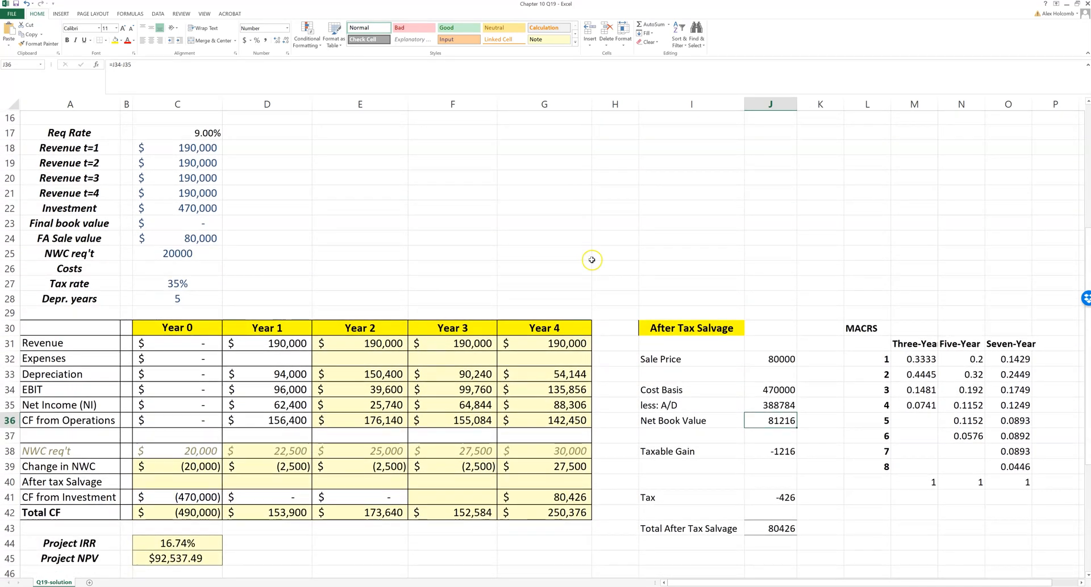
mouse_move(587, 264)
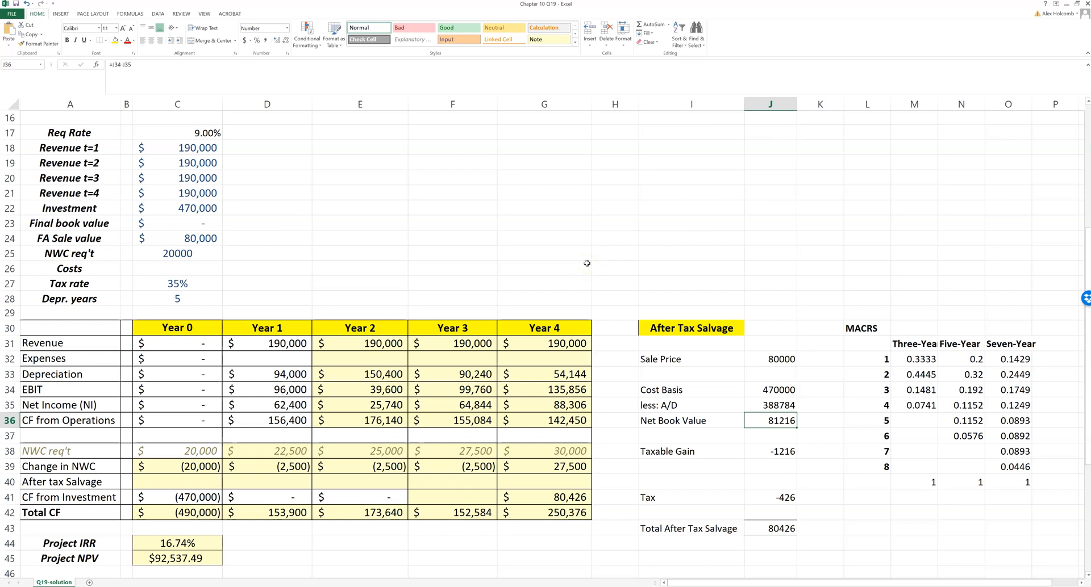
mouse_move(568, 230)
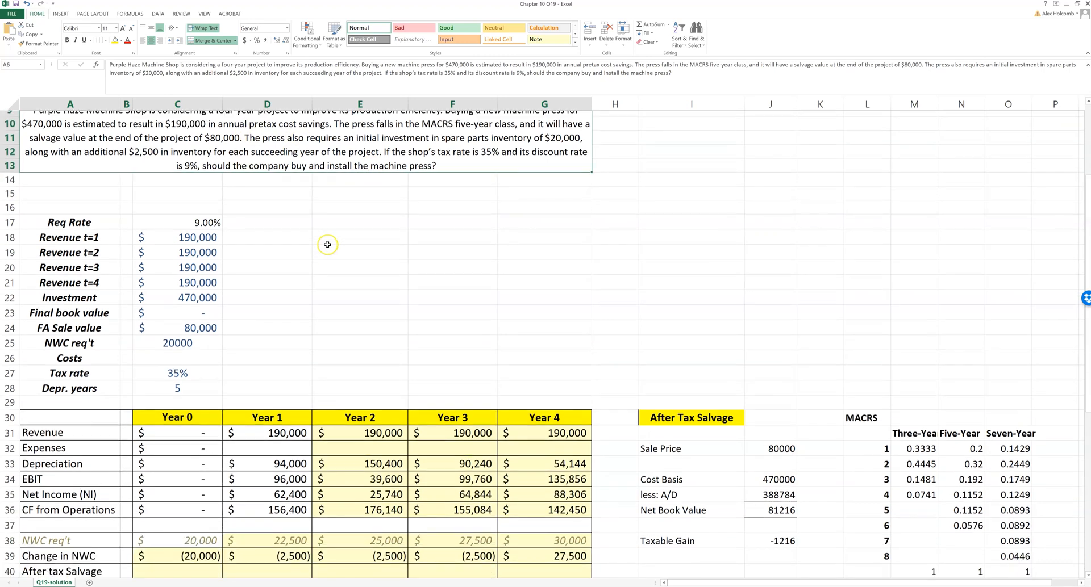
scroll(down, 3)
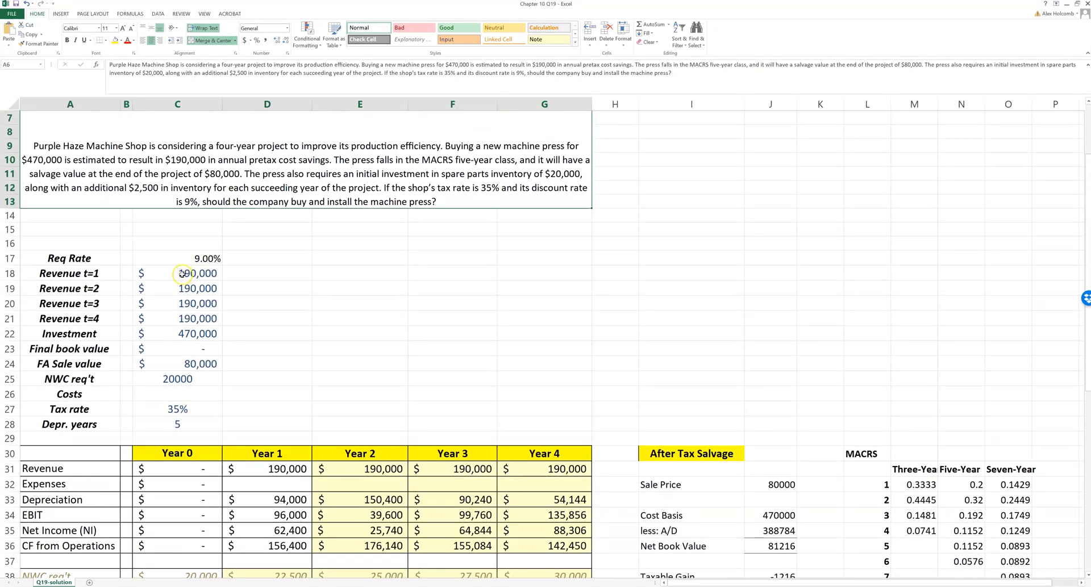
Highlight the four yearly revenue values C18:C21, then bring the 16.74% IRR and $92,537.49 NPV into view.
drag(177, 272, 177, 318)
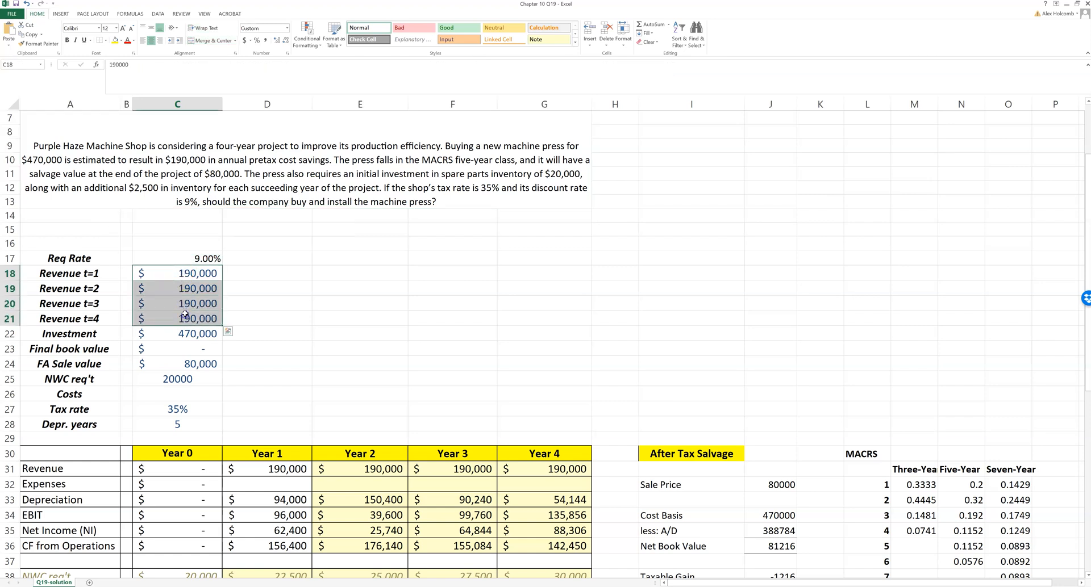
click(177, 332)
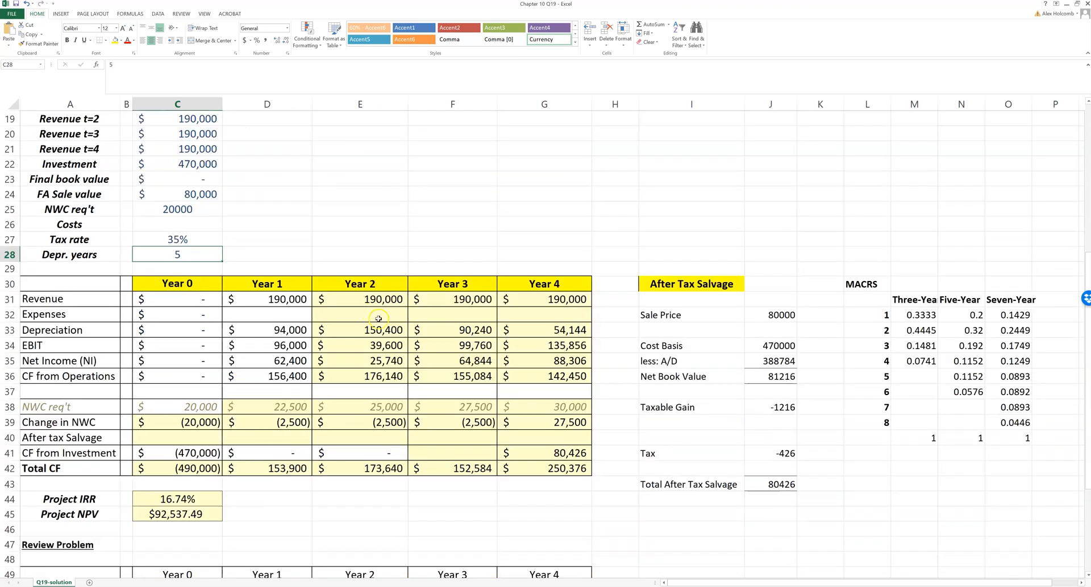
scroll(down, 3)
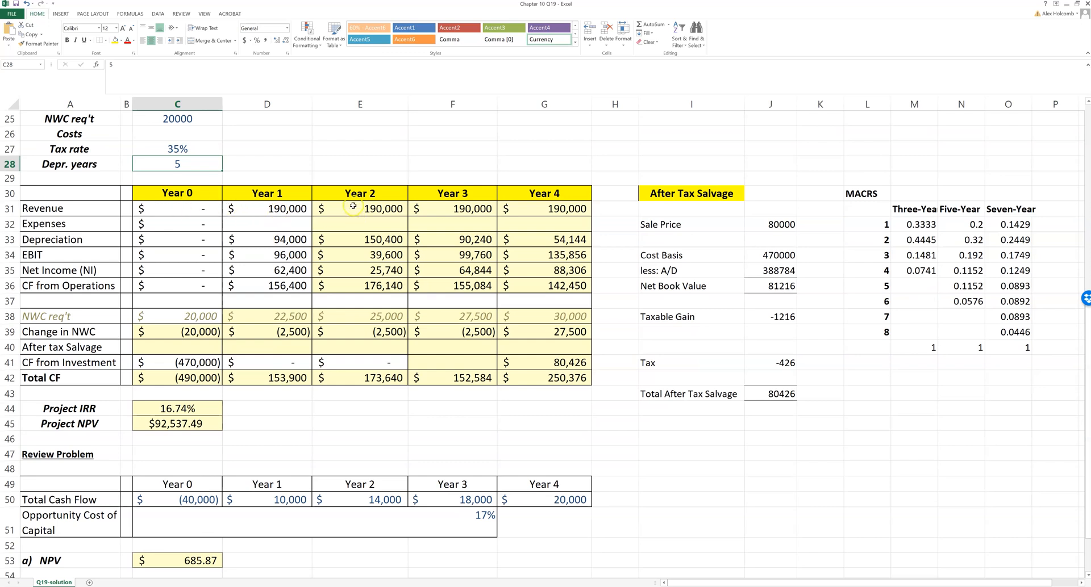
mouse_move(274, 213)
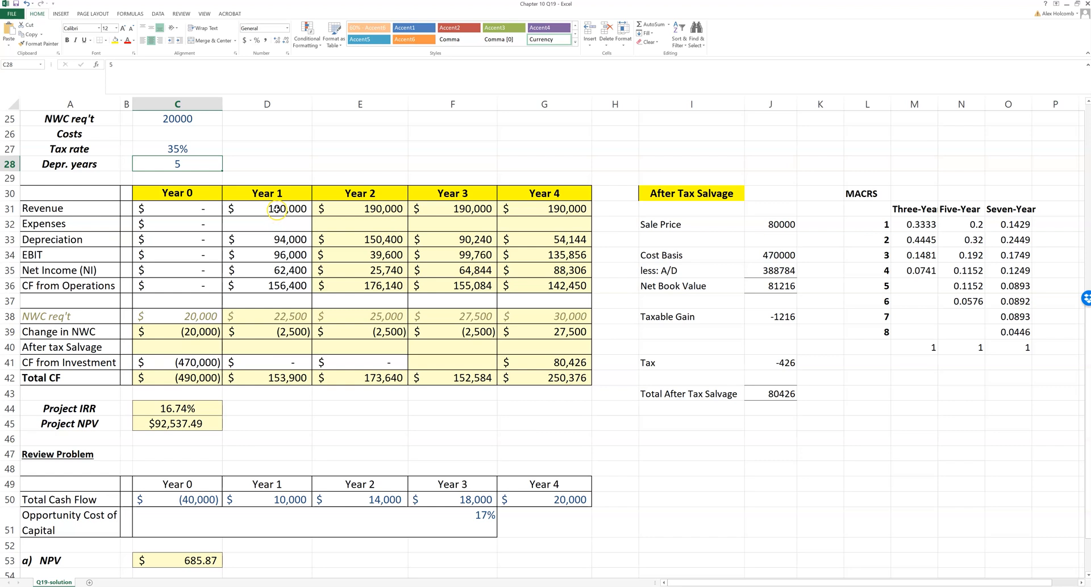
click(68, 285)
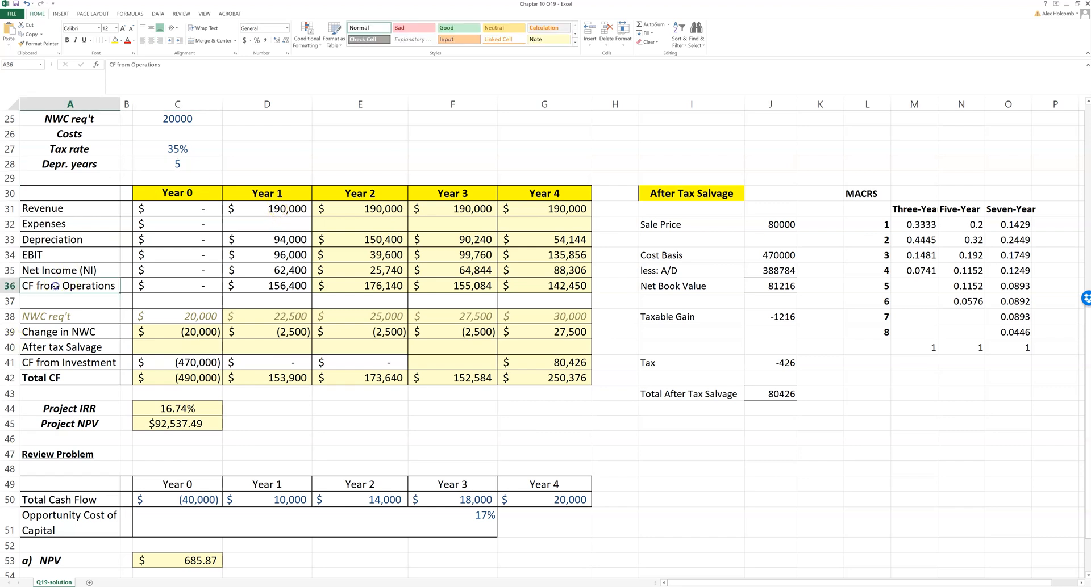
click(266, 209)
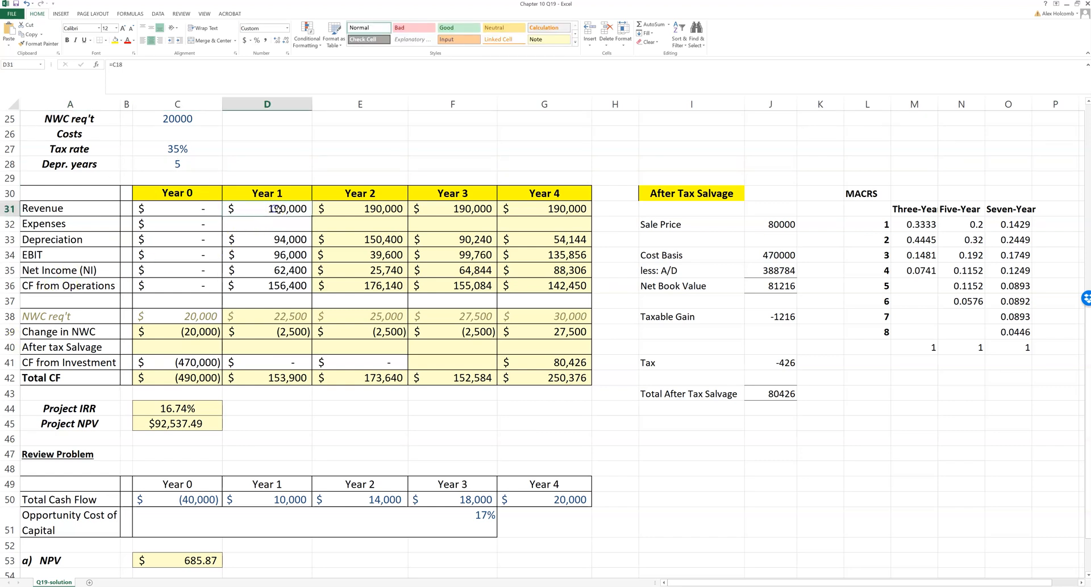
click(266, 239)
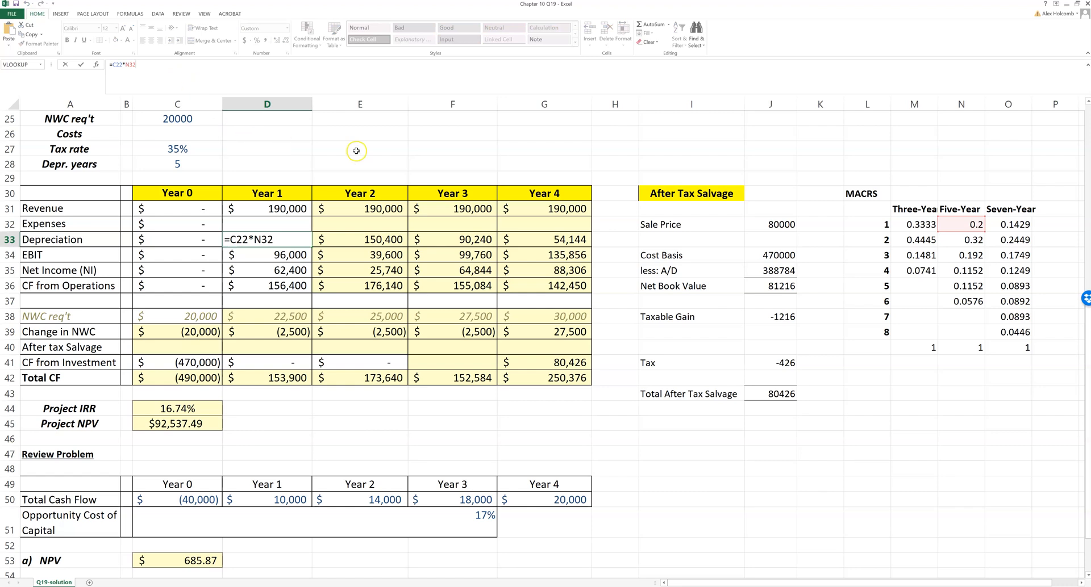
mouse_move(1085, 329)
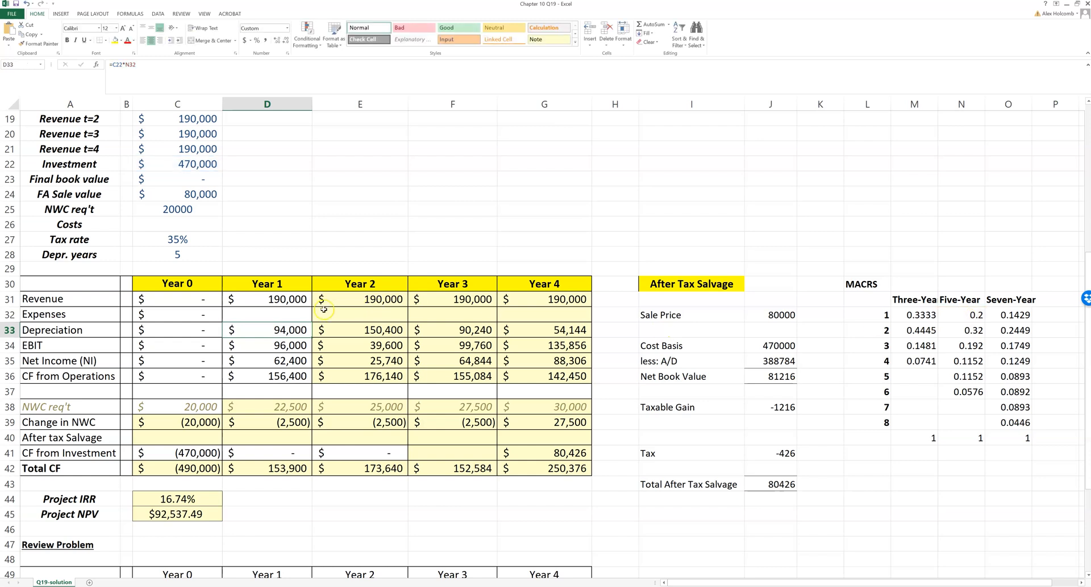
click(360, 330)
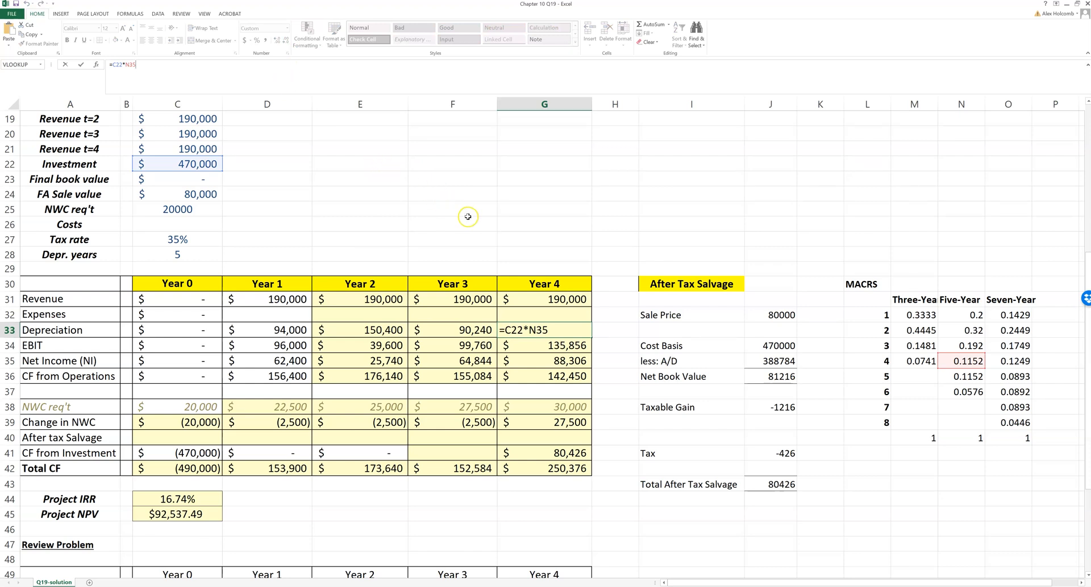
mouse_move(531, 270)
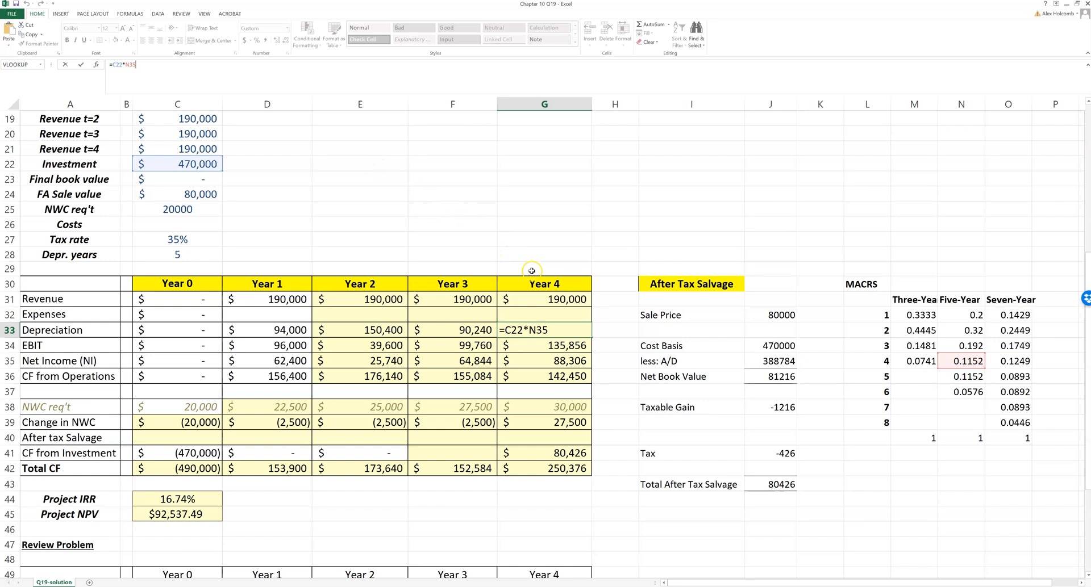
mouse_move(530, 270)
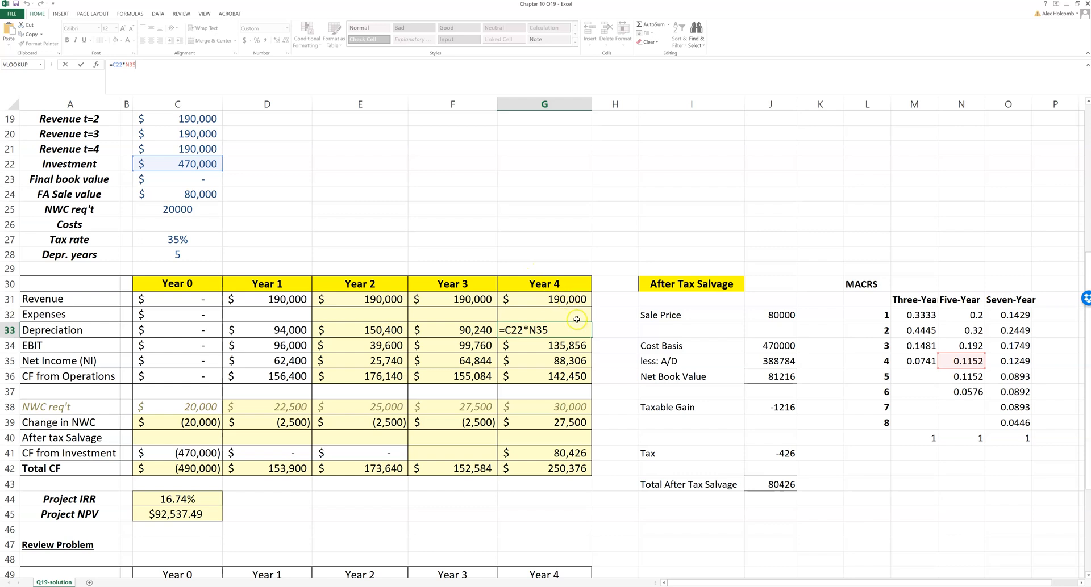
mouse_move(564, 306)
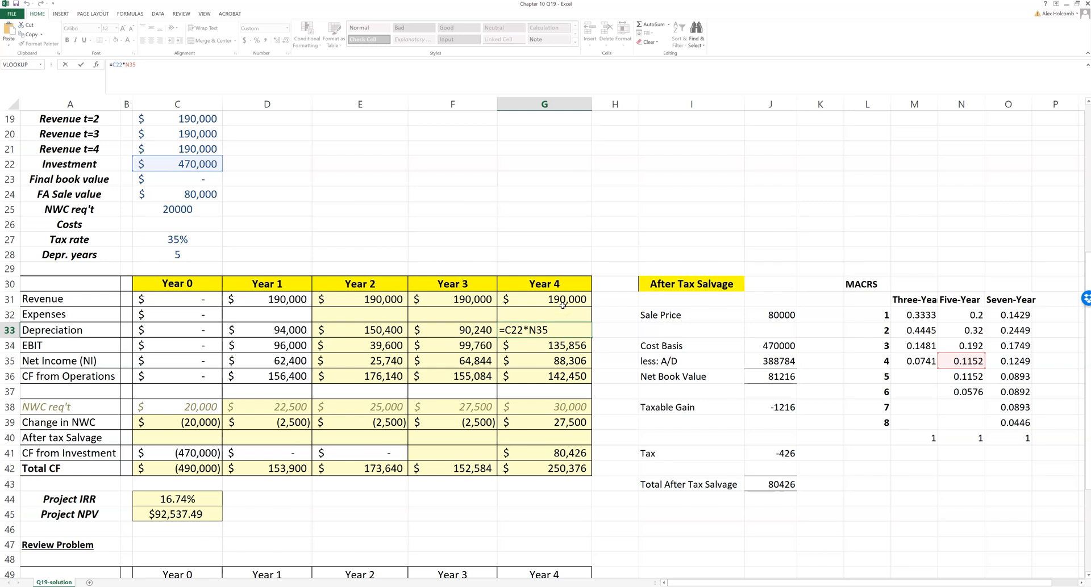
key(Enter)
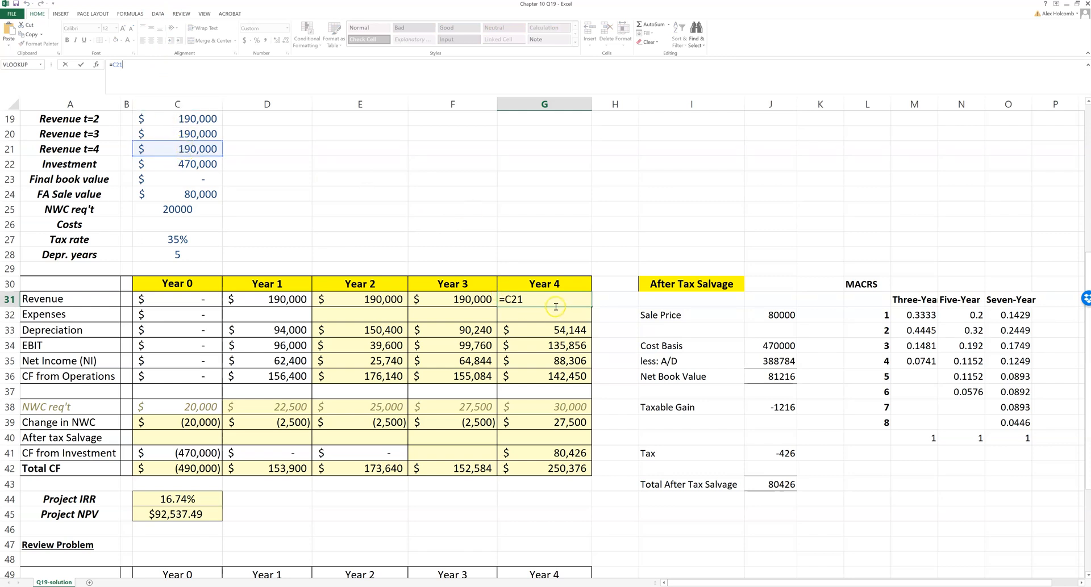
mouse_move(418, 303)
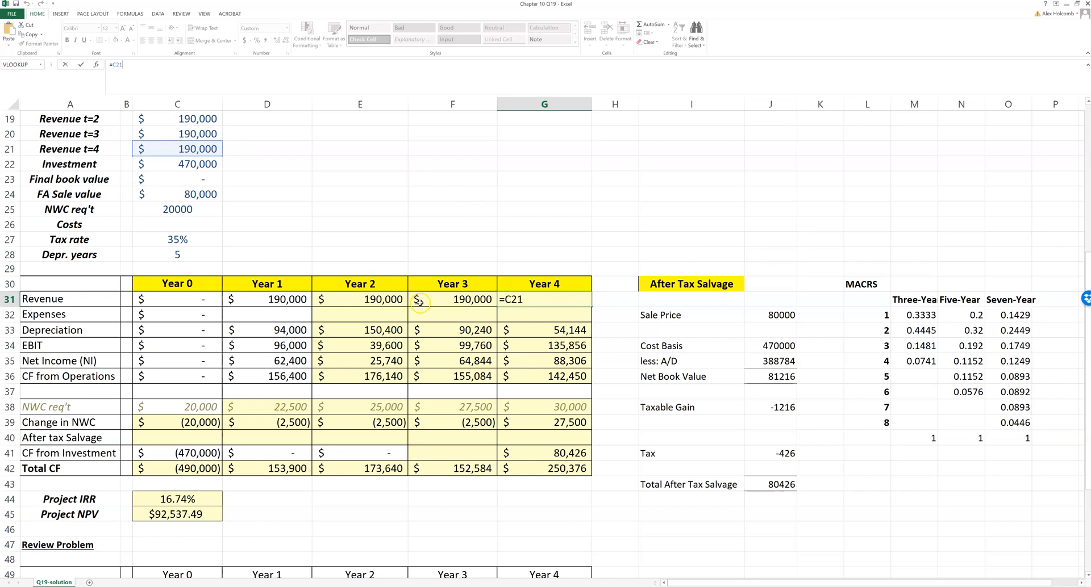
key(enter)
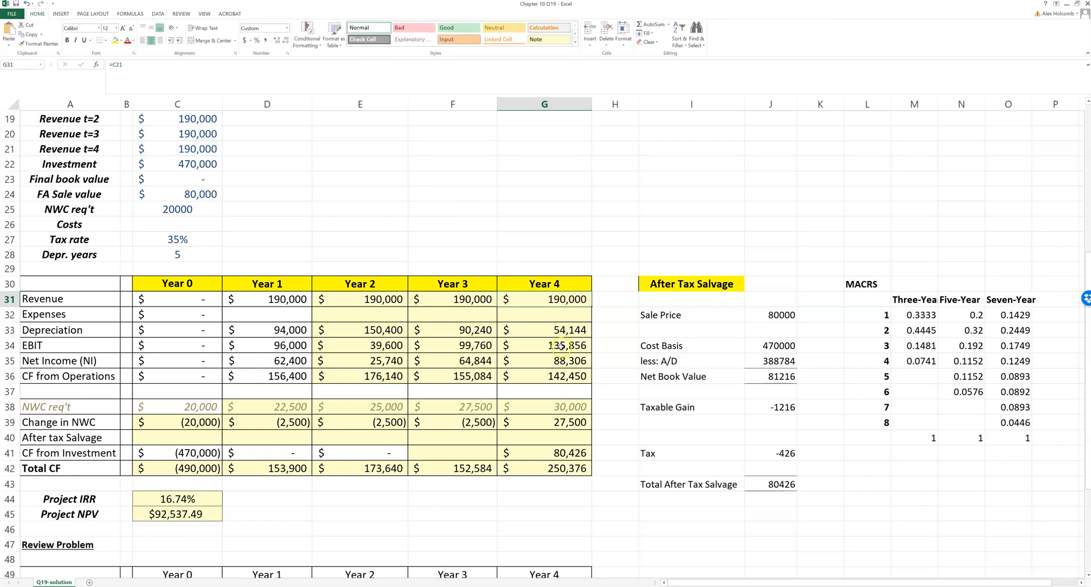
click(544, 345)
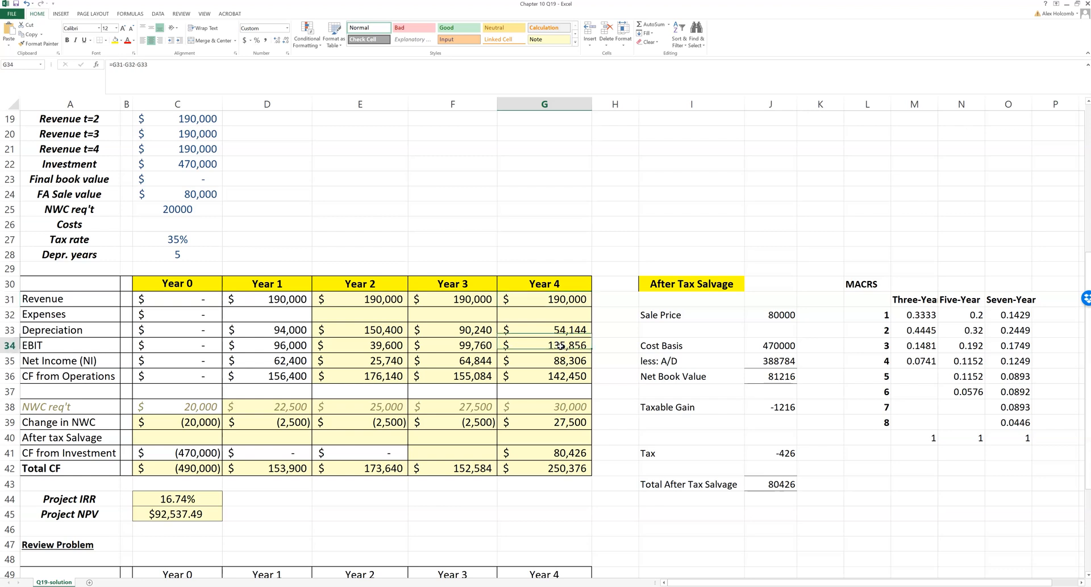
double_click(544, 346)
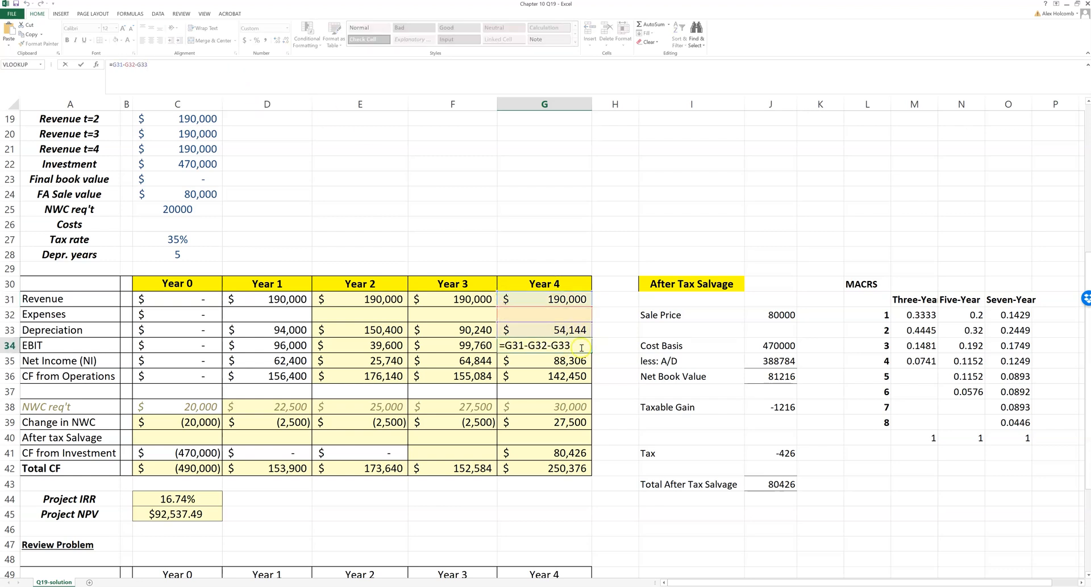
mouse_move(573, 357)
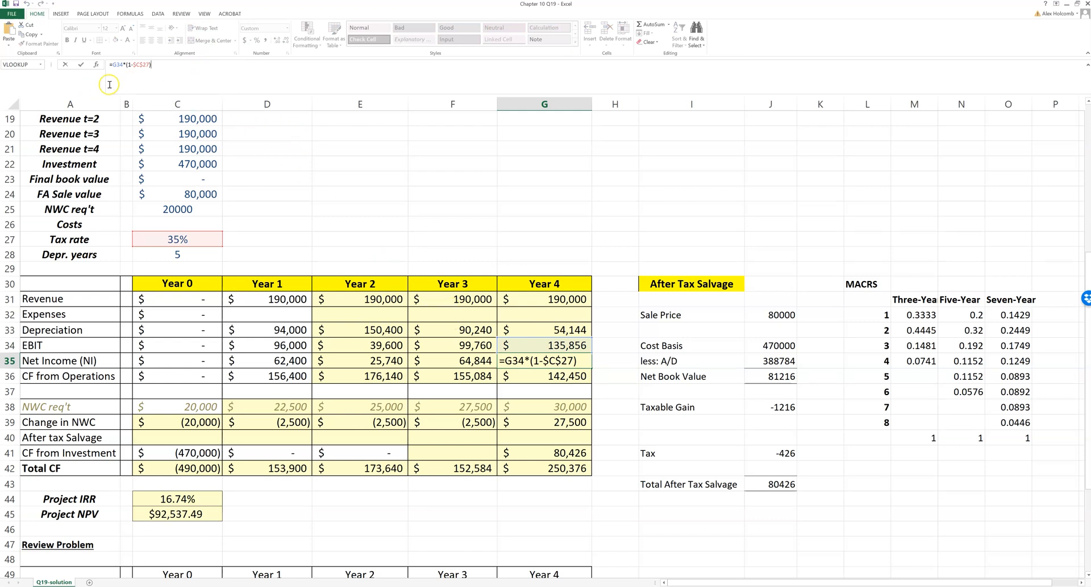
mouse_move(168, 54)
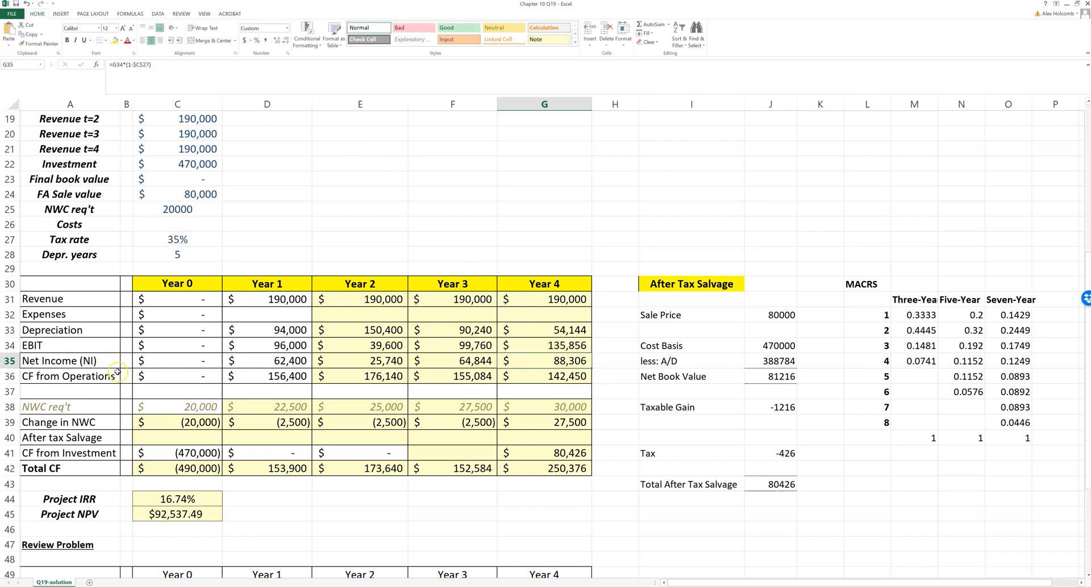
mouse_move(594, 377)
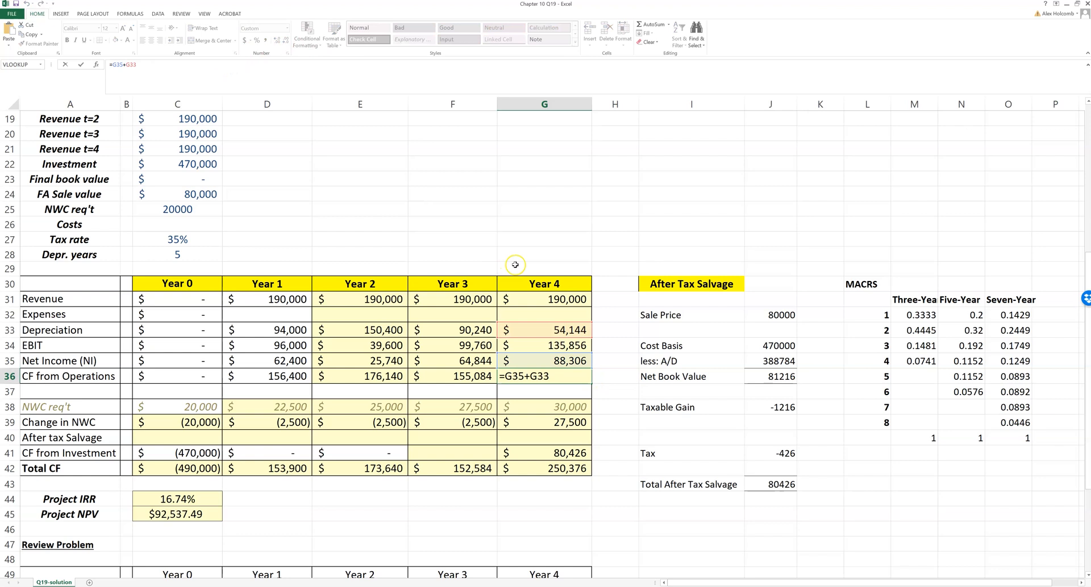
mouse_move(632, 364)
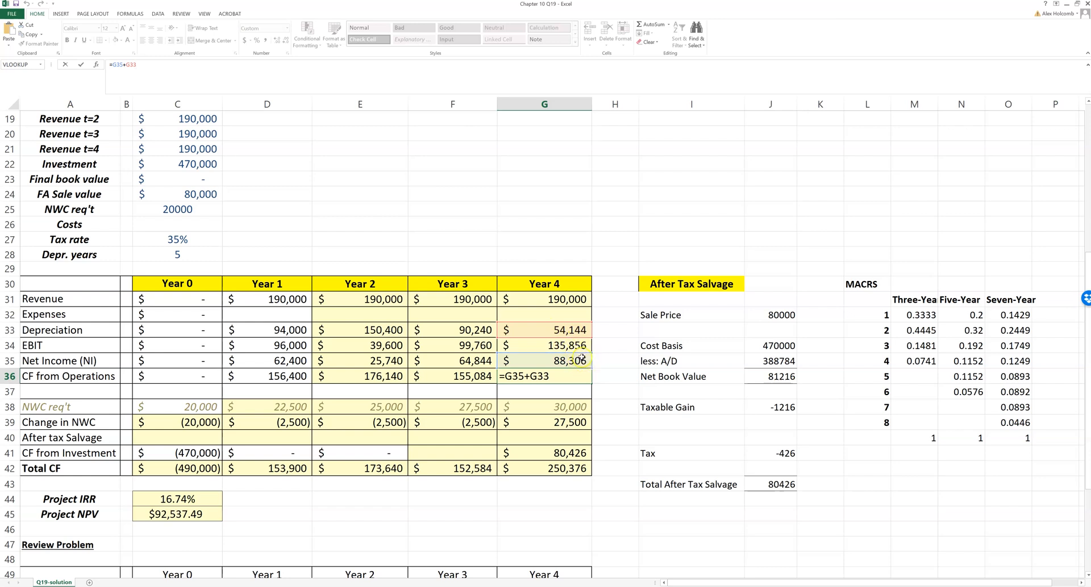
mouse_move(574, 341)
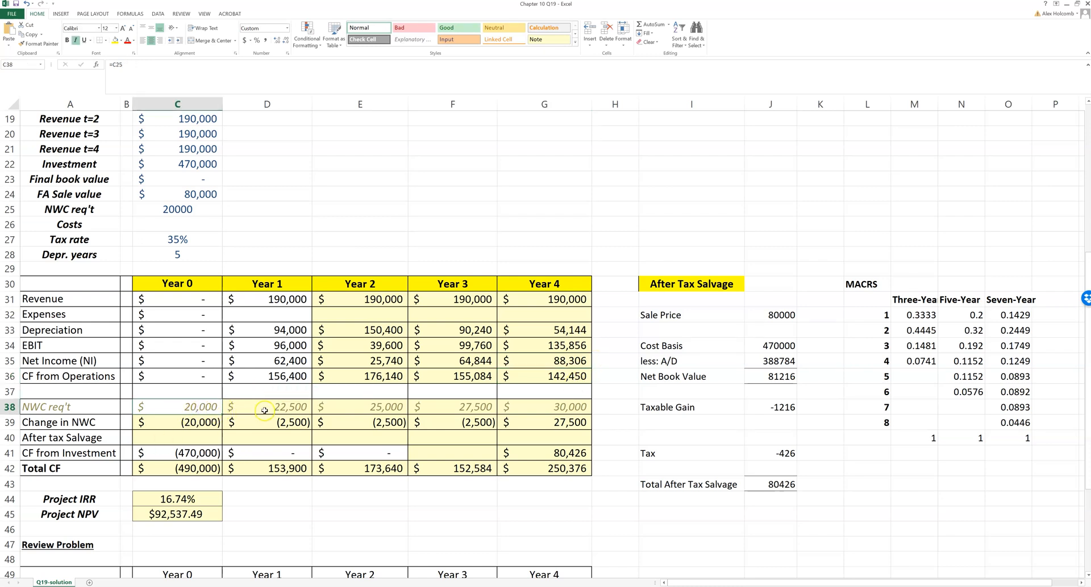
click(265, 407)
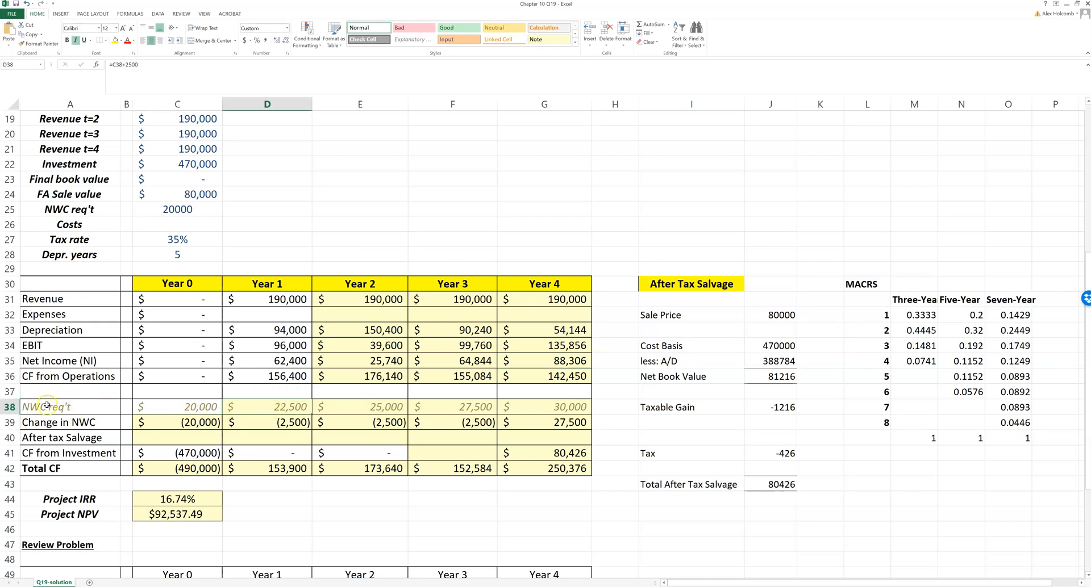
click(360, 406)
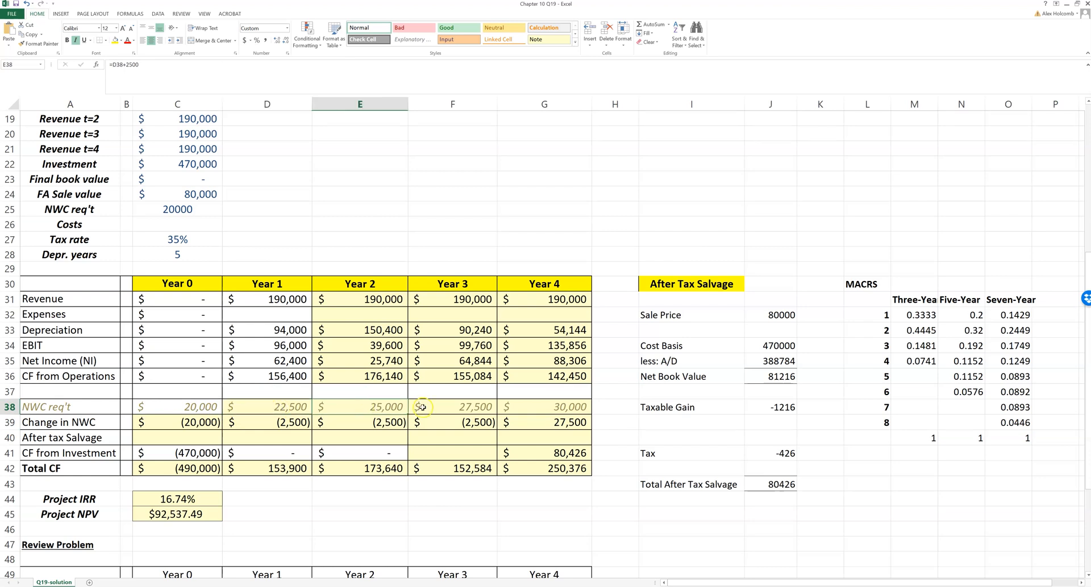
click(545, 407)
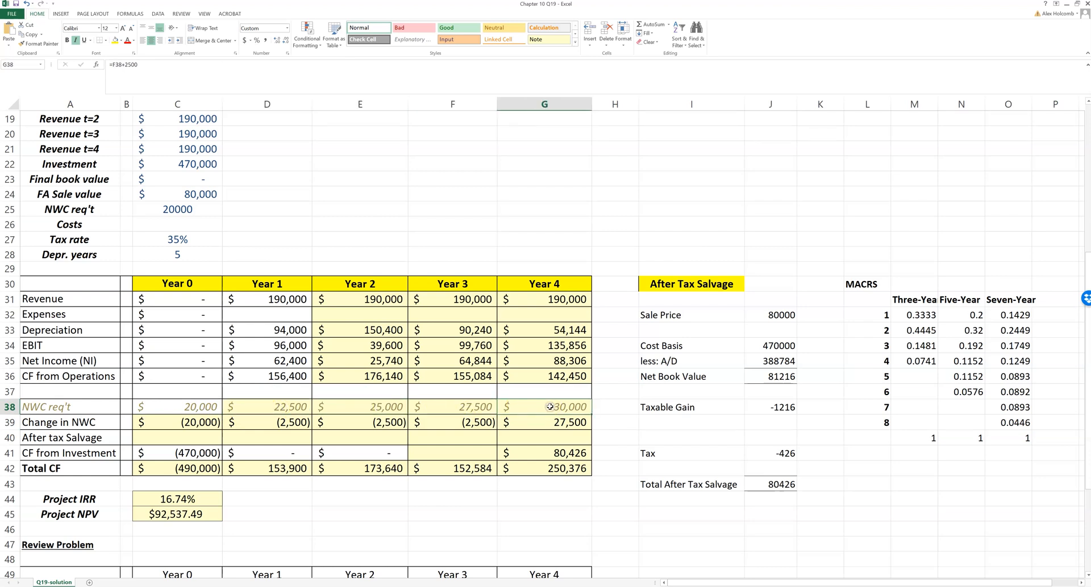
click(177, 422)
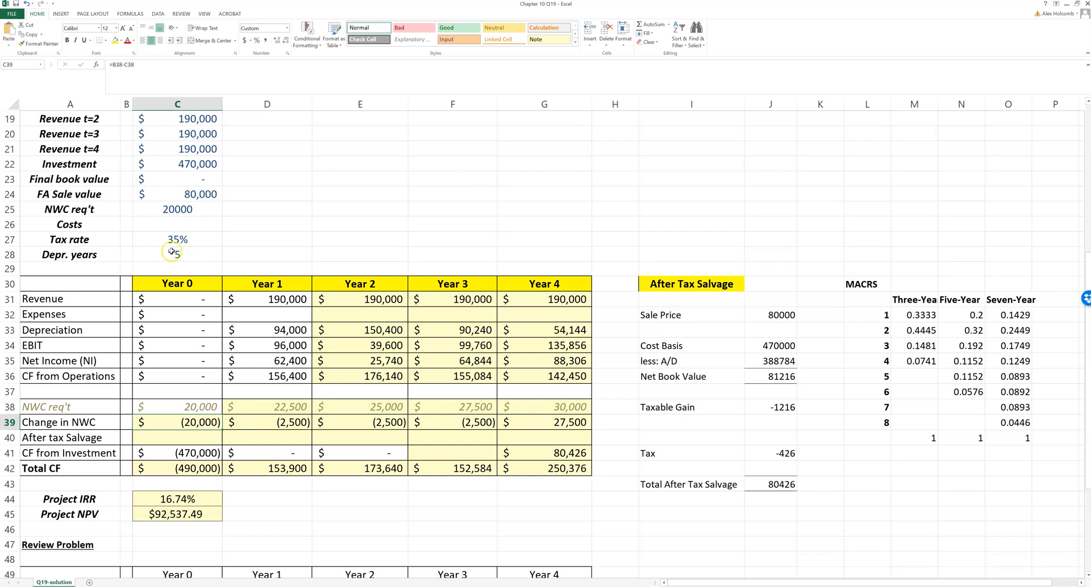
double_click(177, 423)
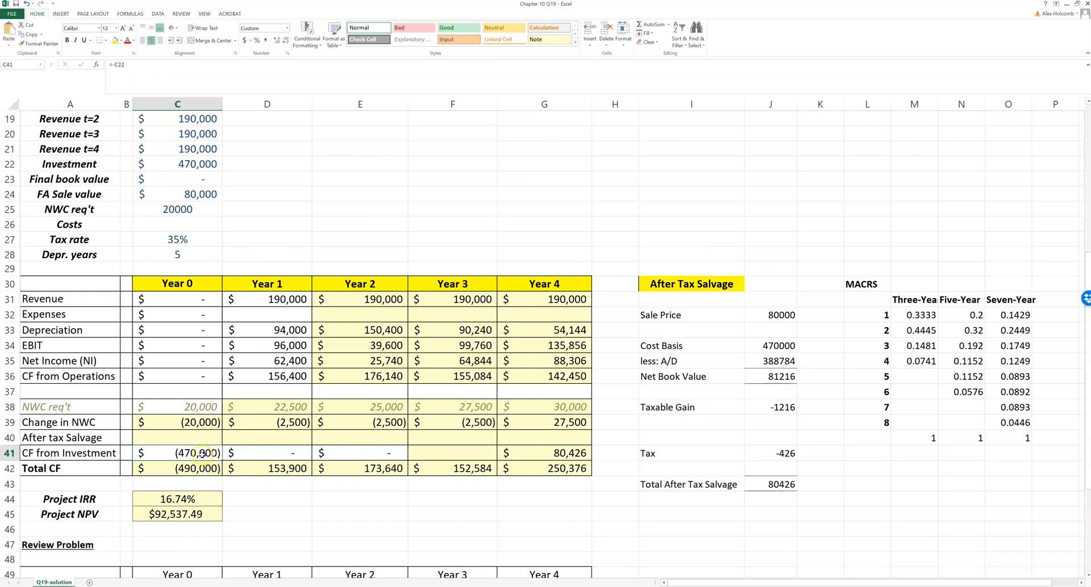
click(544, 453)
text(=J43)
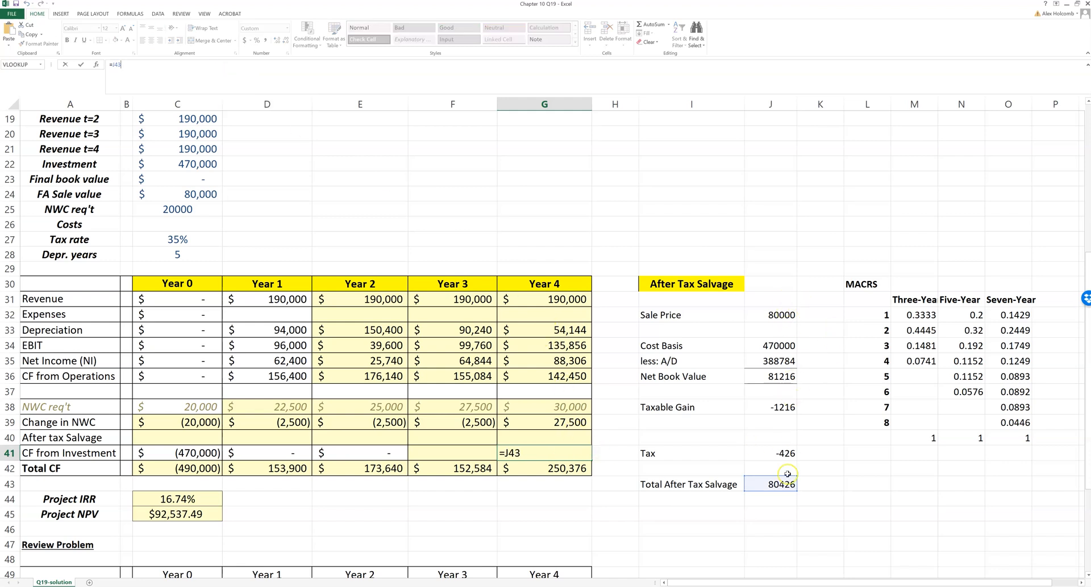
key(Enter)
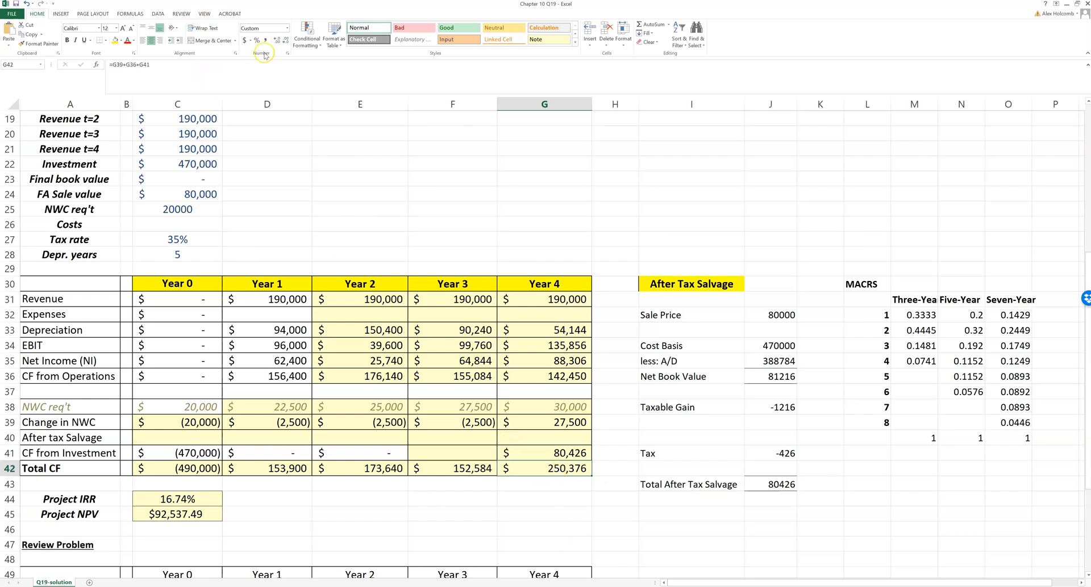
double_click(544, 468)
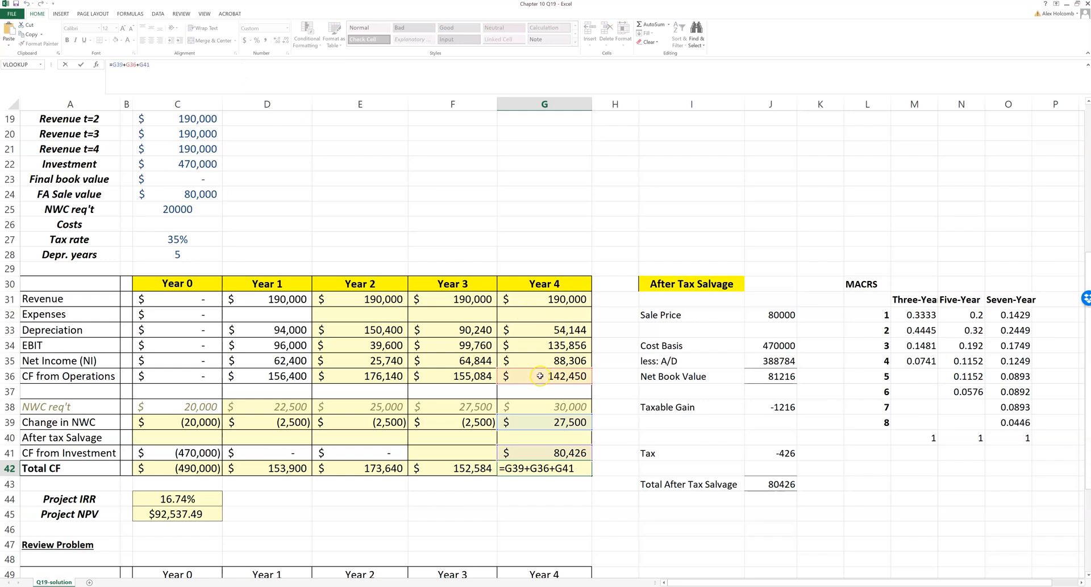
mouse_move(579, 425)
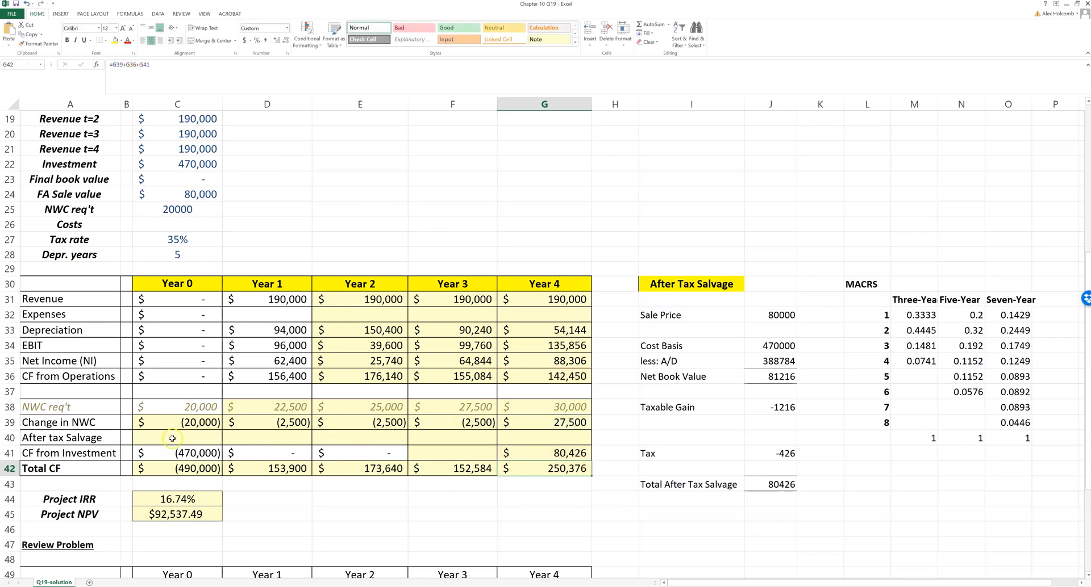
scroll(down, 3)
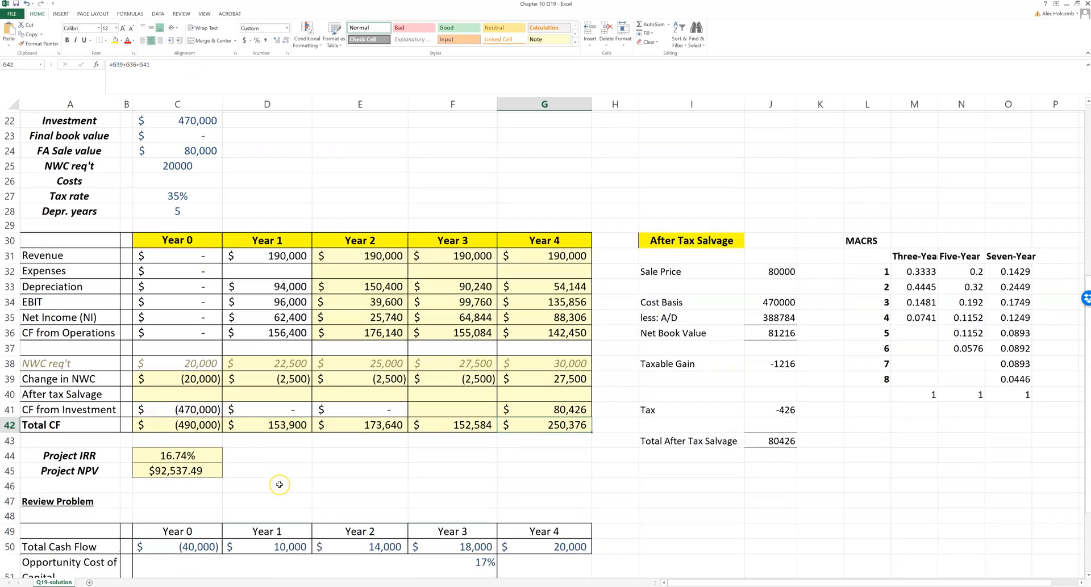
scroll(down, 3)
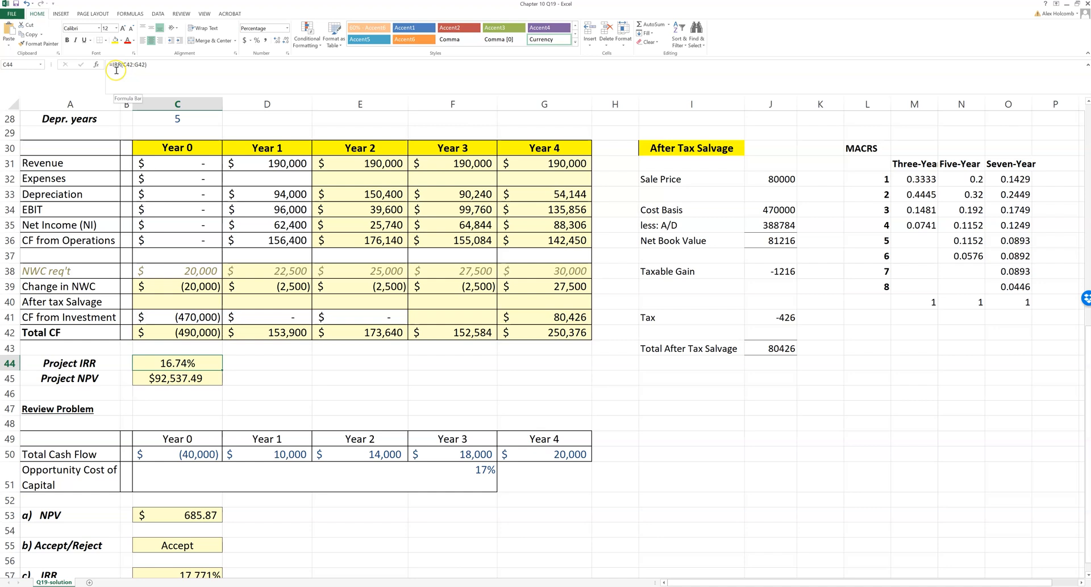
click(177, 378)
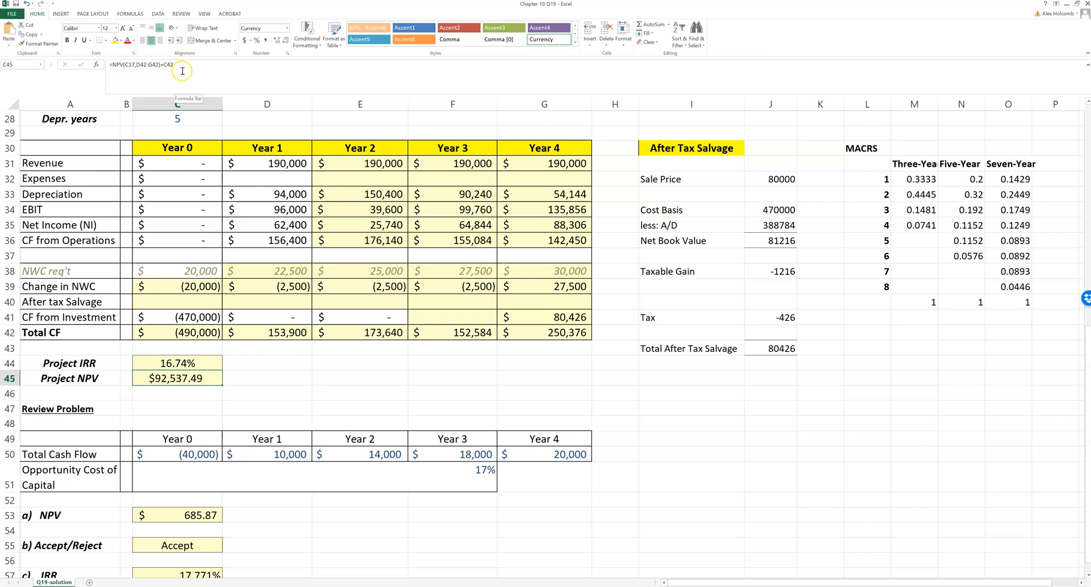
double_click(177, 379)
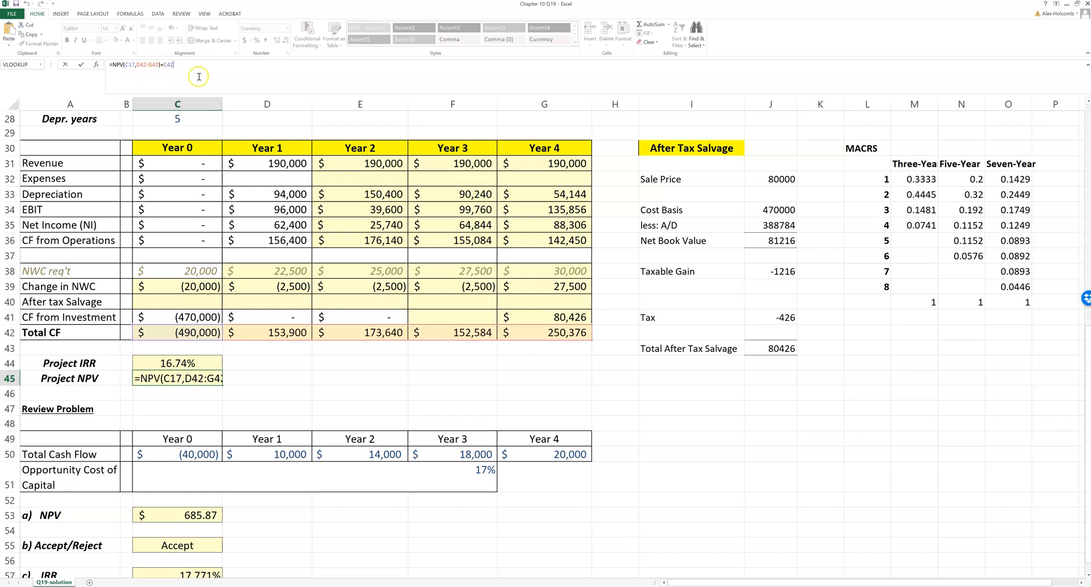
key(enter)
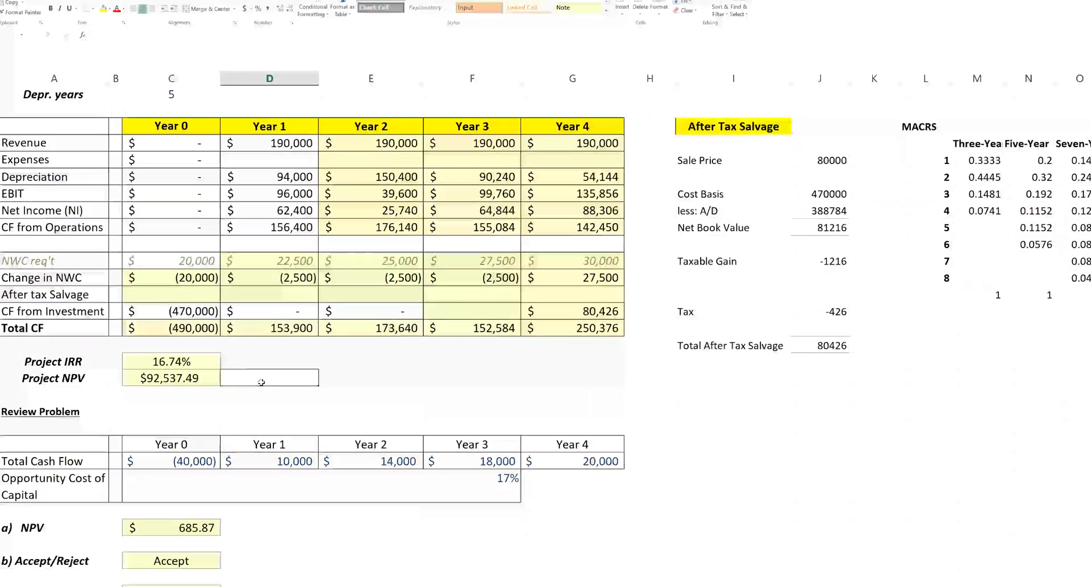
Enter =npv( in D45 using the AutoComplete list, starting the NPV formula beside $92,537.49.
text(=N)
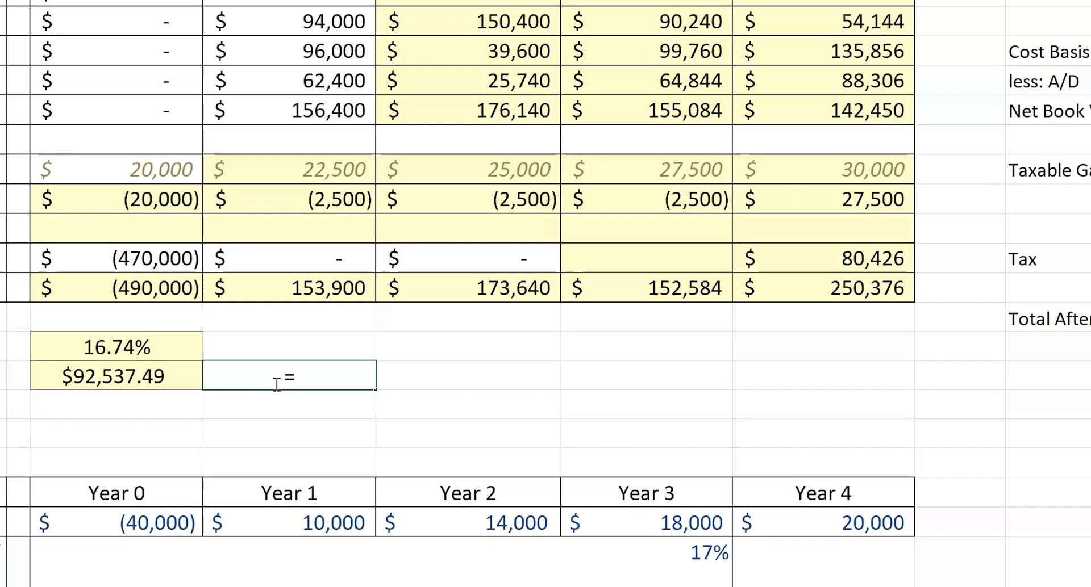
text(n)
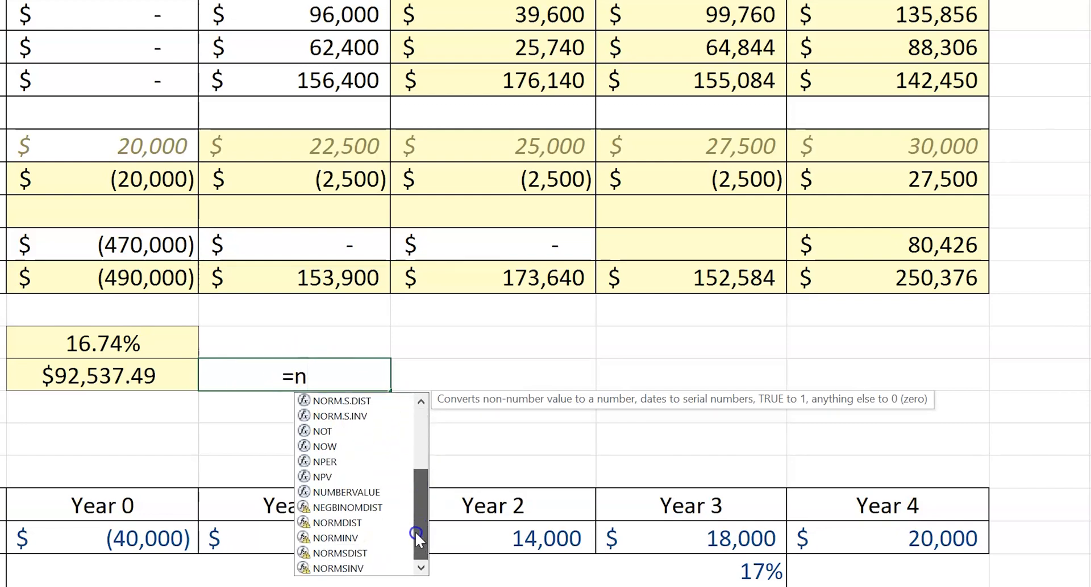
text(p)
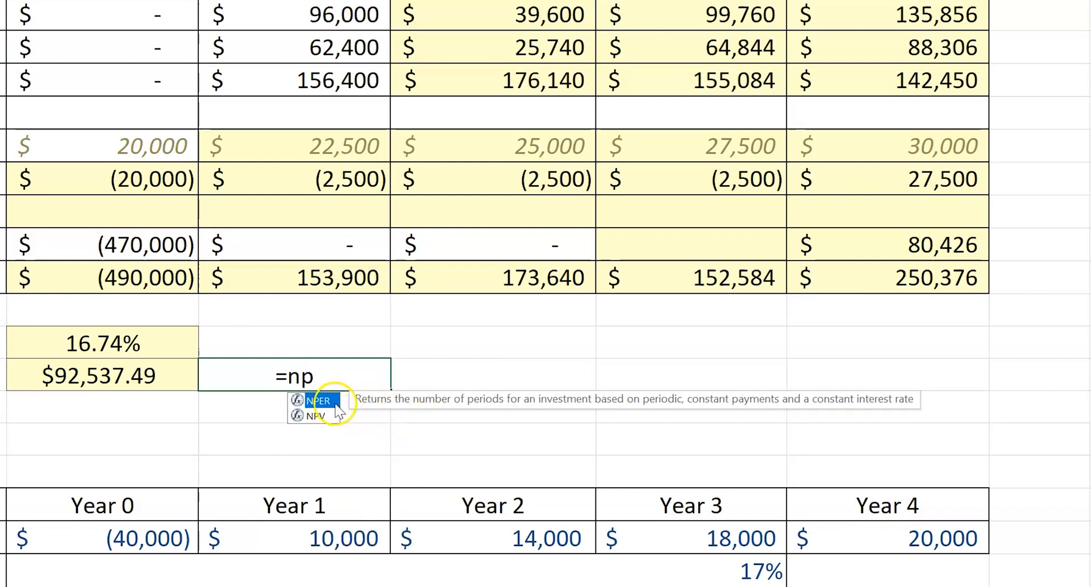
mouse_move(339, 368)
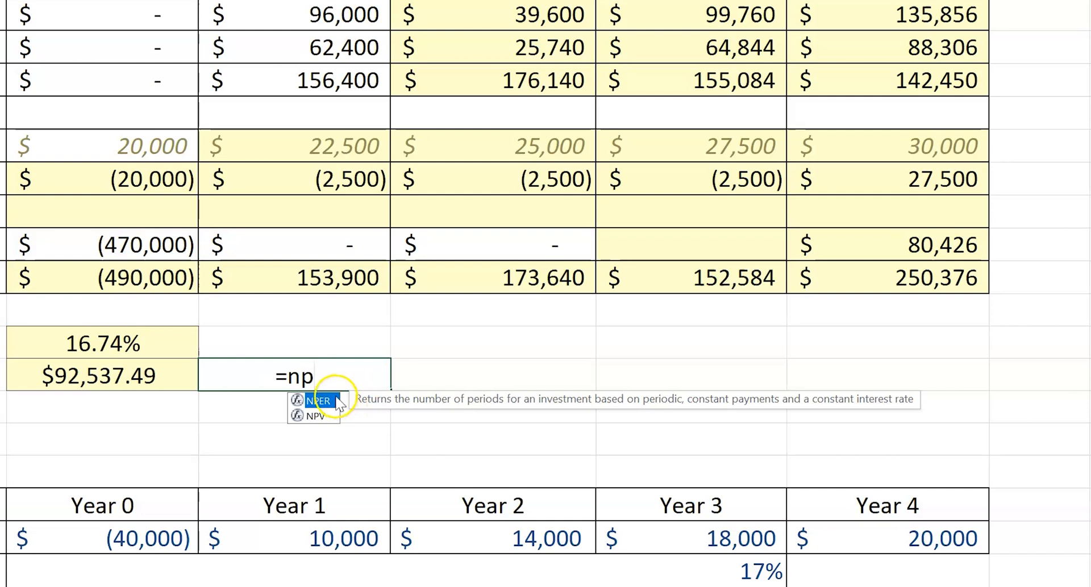
text(v)
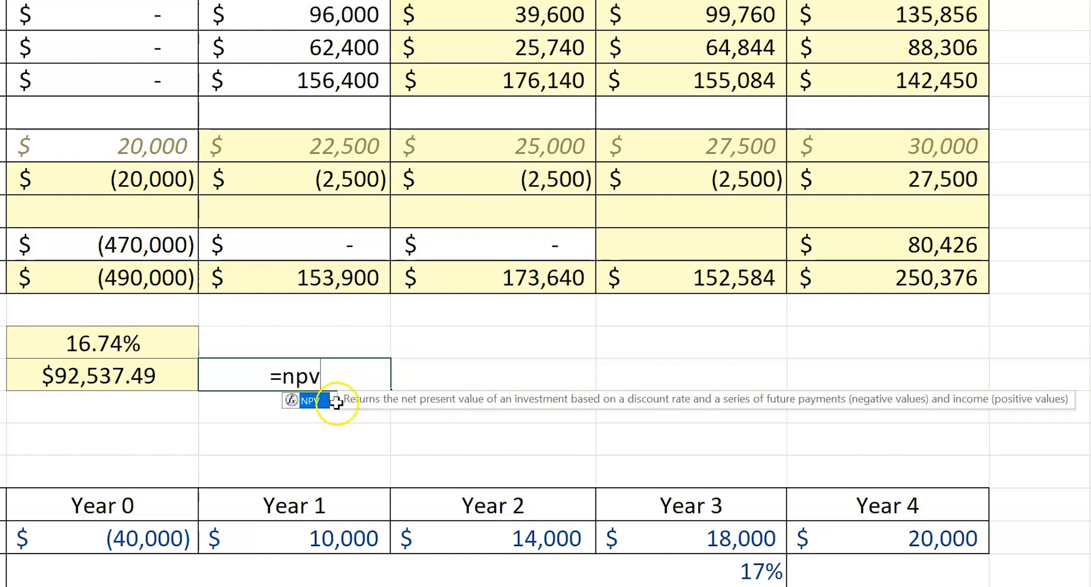
mouse_move(646, 407)
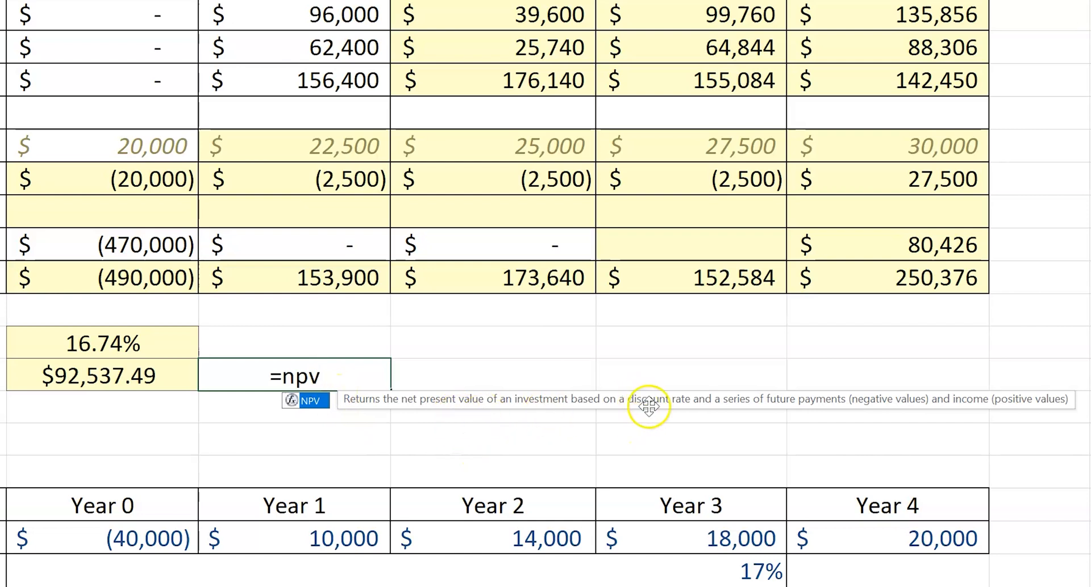
mouse_move(883, 397)
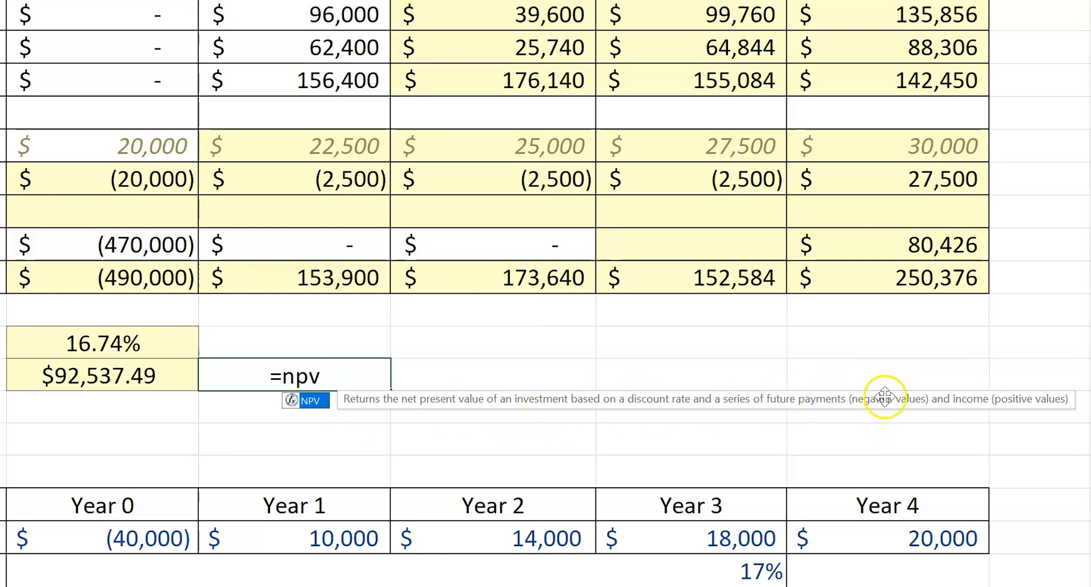
mouse_move(324, 378)
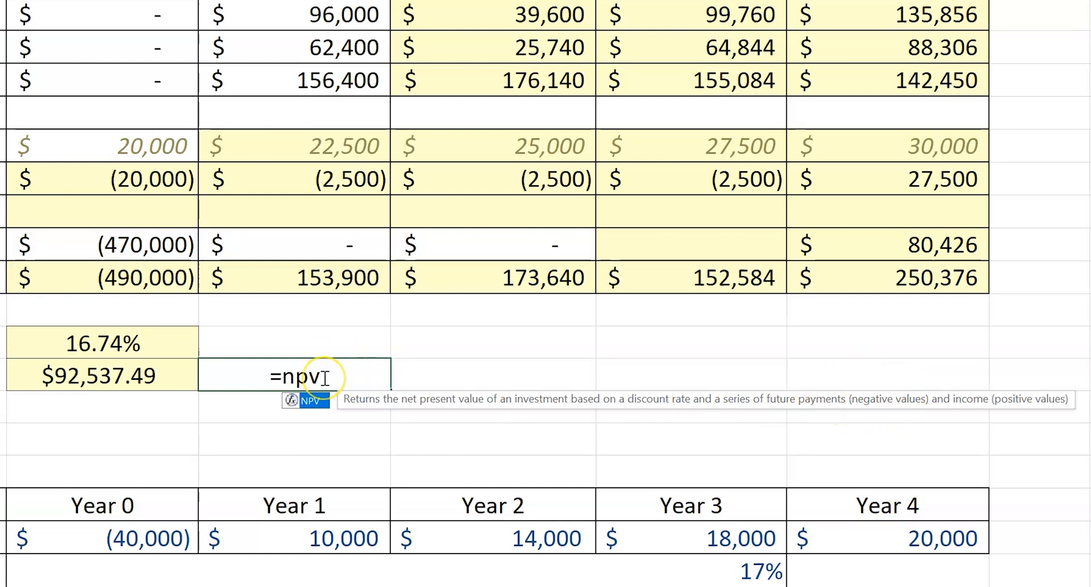
text(()
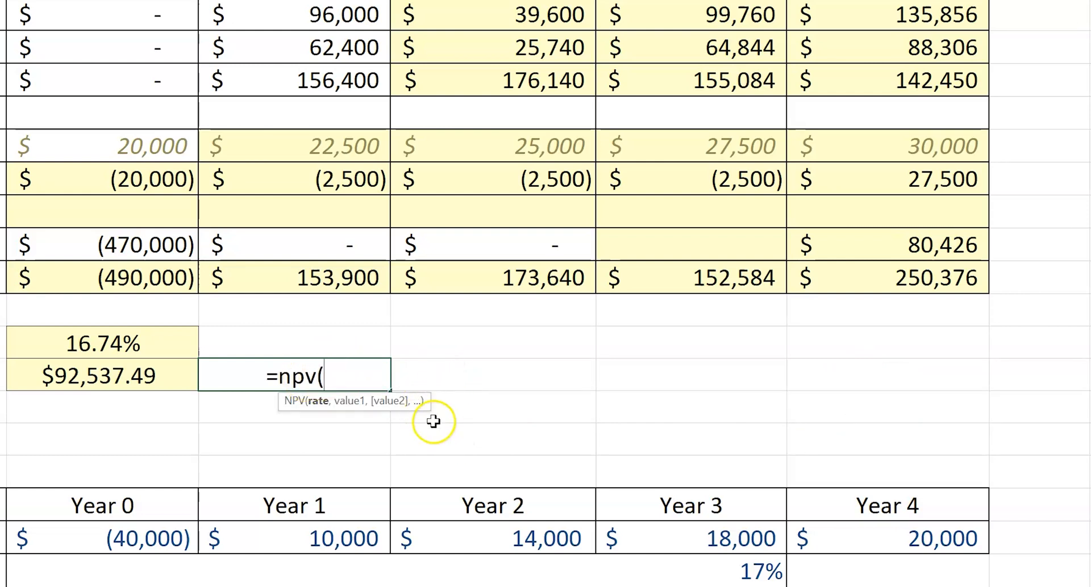
mouse_move(294, 411)
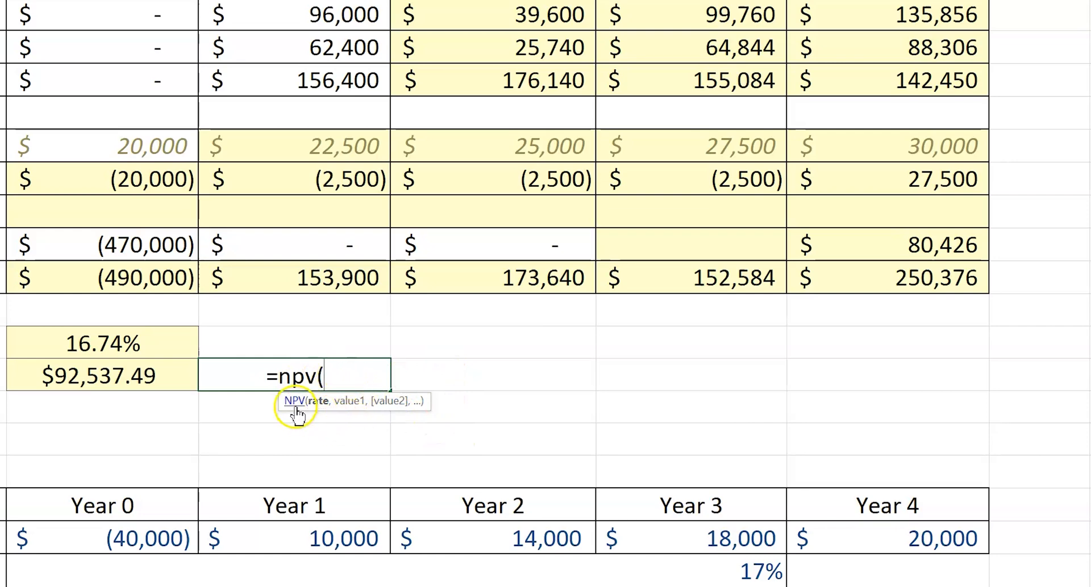
Position the NPV help article and read its syntax and remarks.
scroll(right, 3)
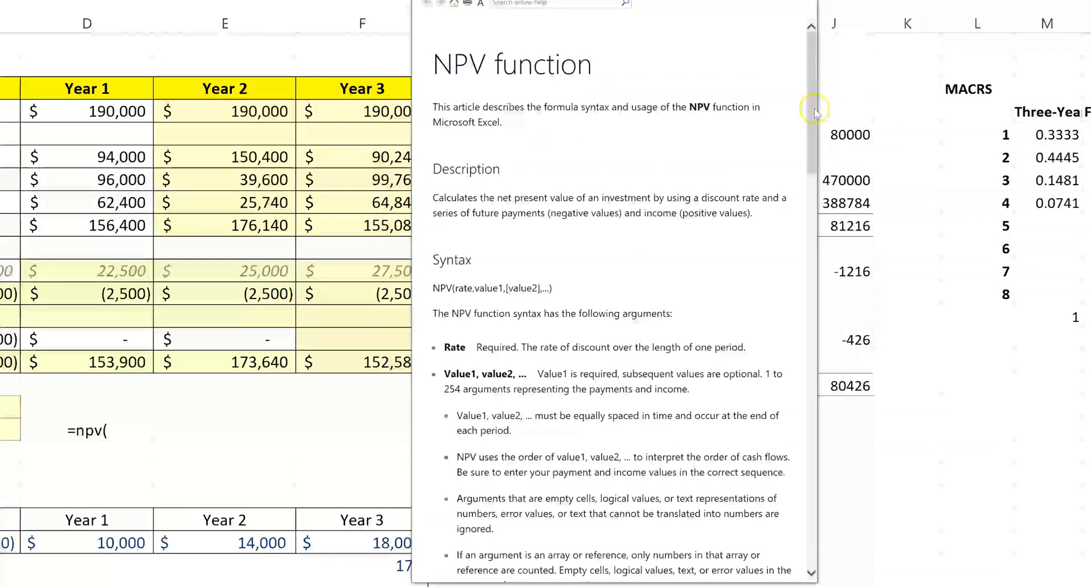
drag(813, 112, 804, 98)
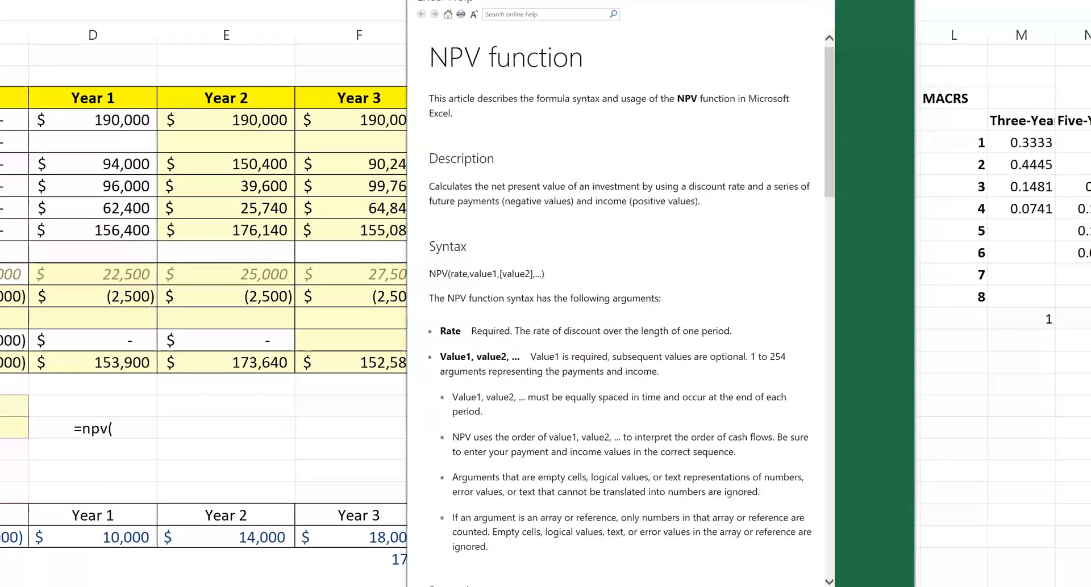
scroll(down, 3)
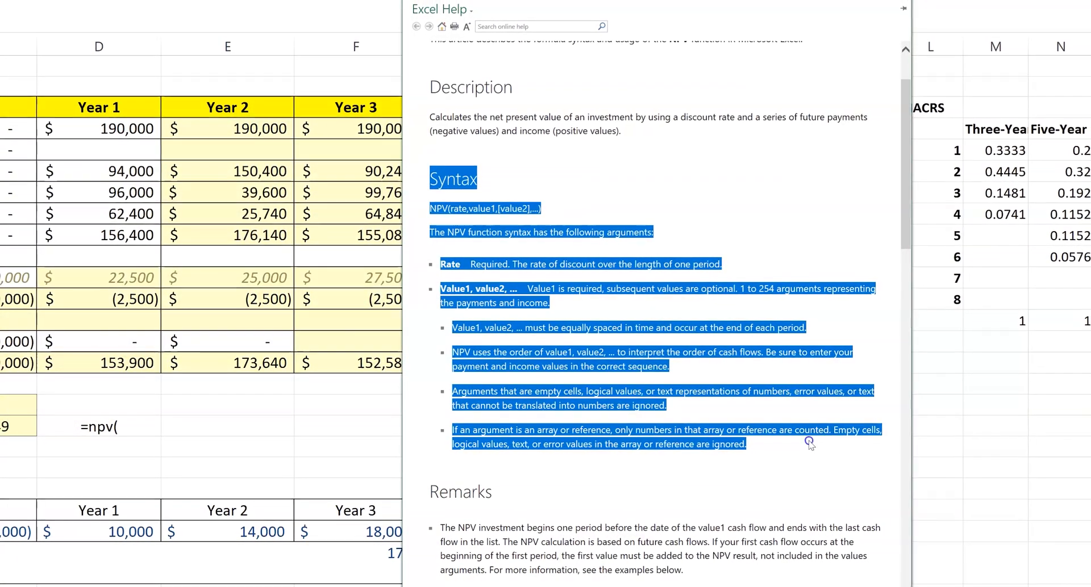
click(543, 440)
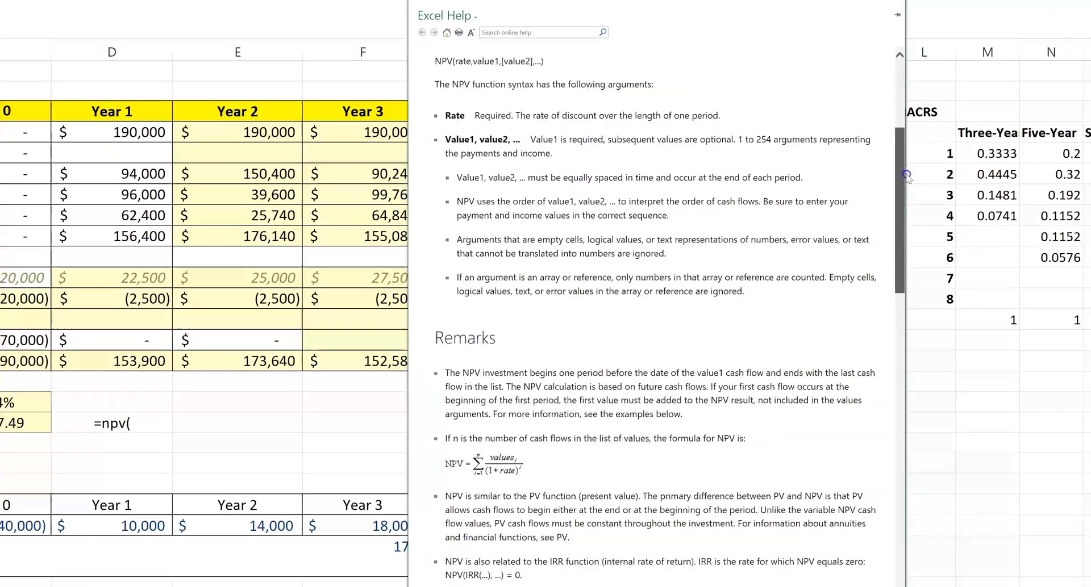
Read the NPV examples where initial cost is added outside the function, then close Help.
scroll(down, 3)
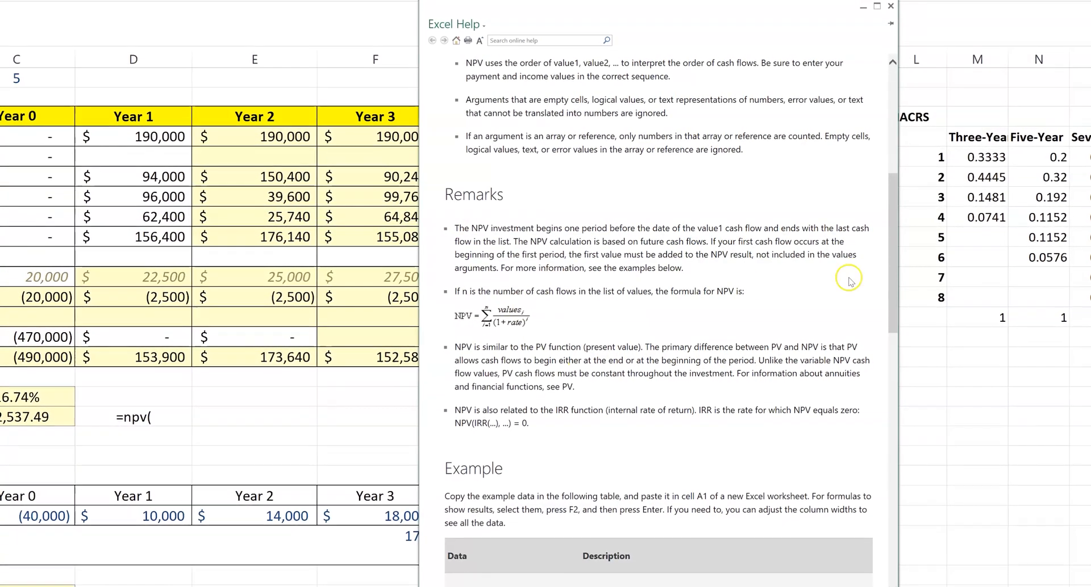
scroll(down, 3)
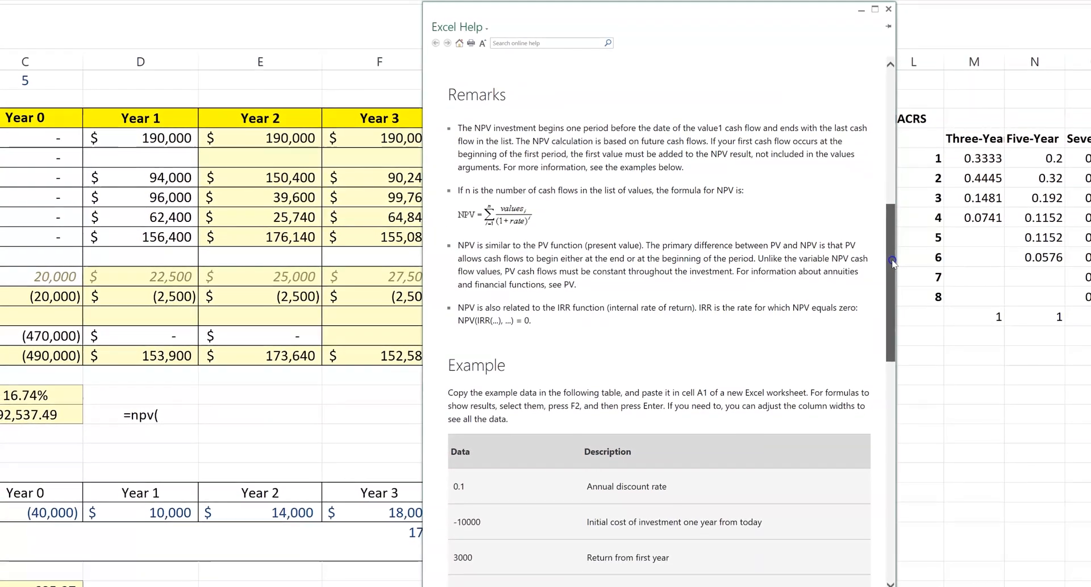
scroll(down, 3)
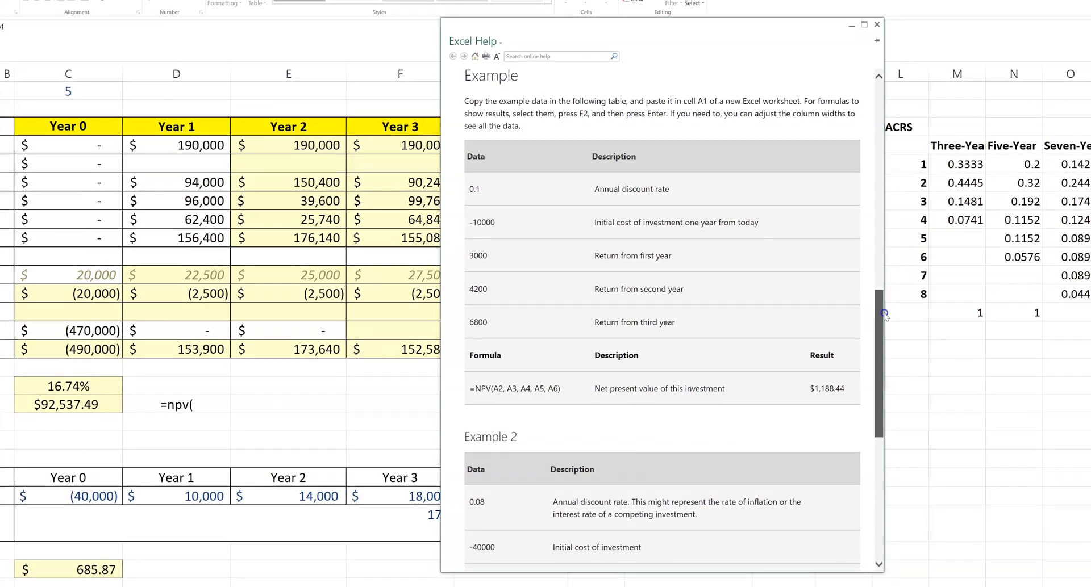
scroll(down, 3)
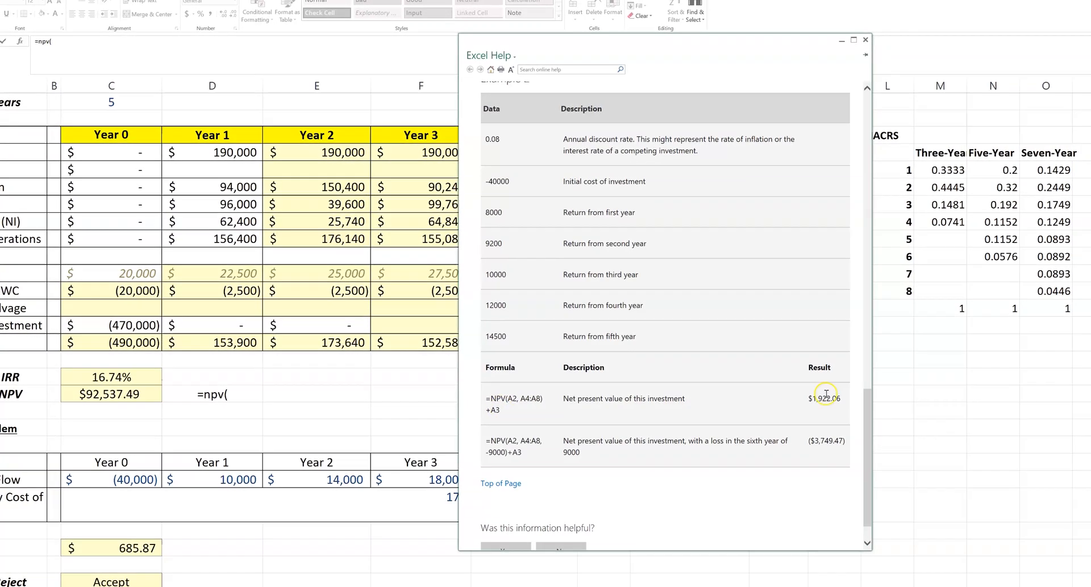
scroll(down, 3)
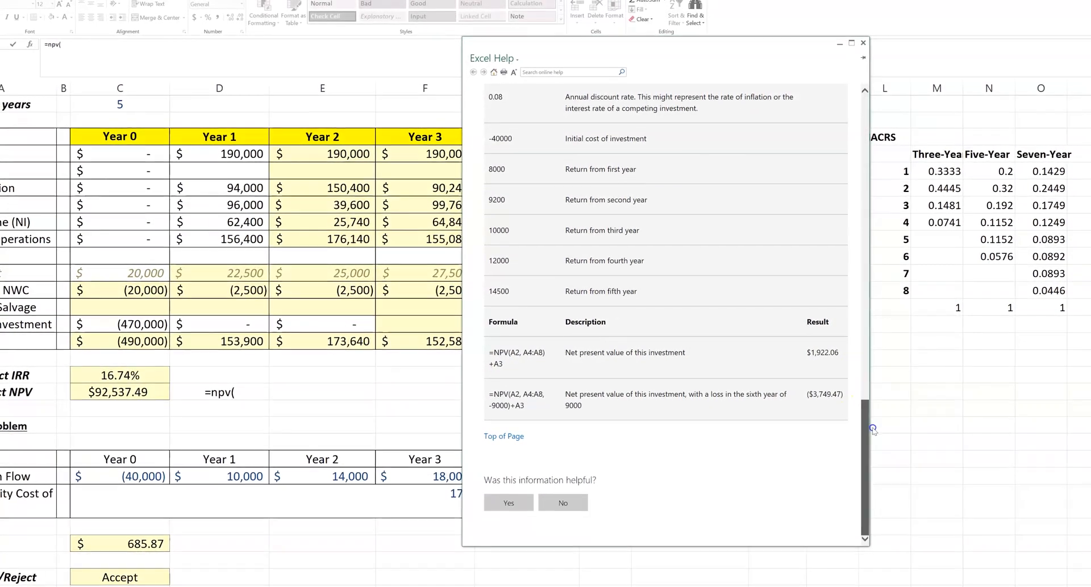
click(862, 44)
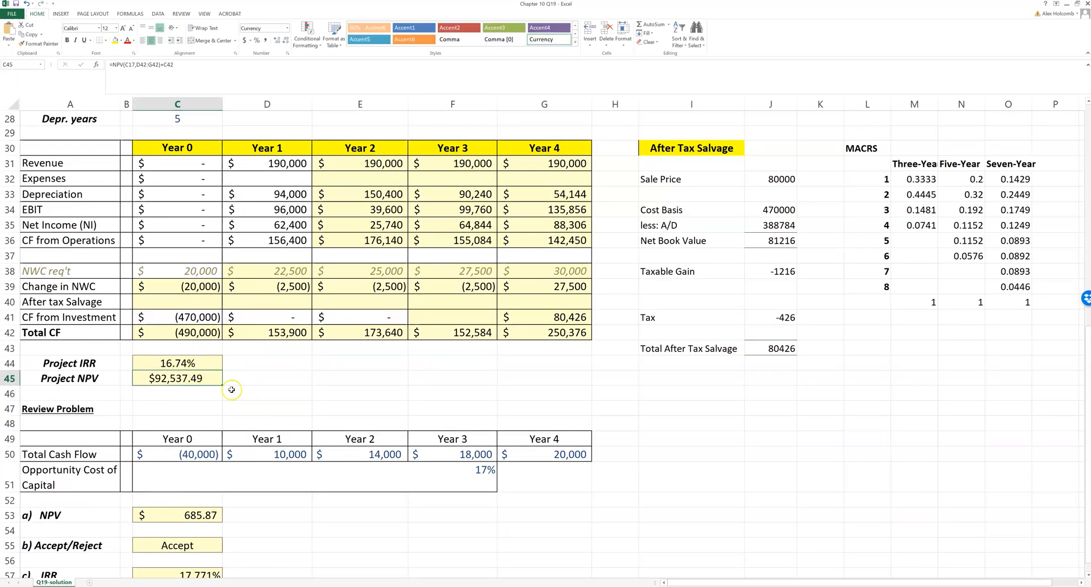
scroll(down, 3)
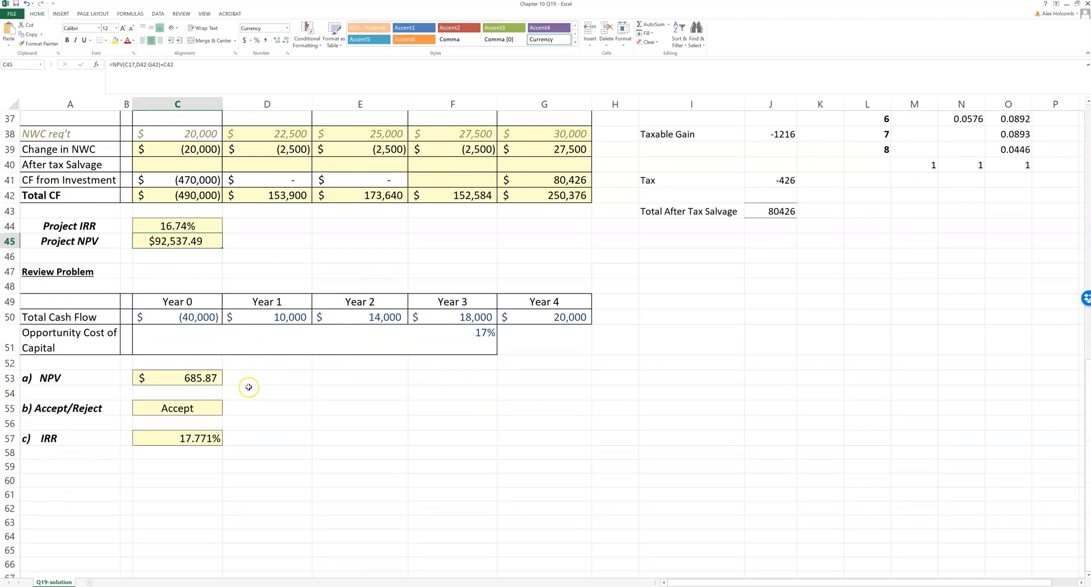
click(178, 317)
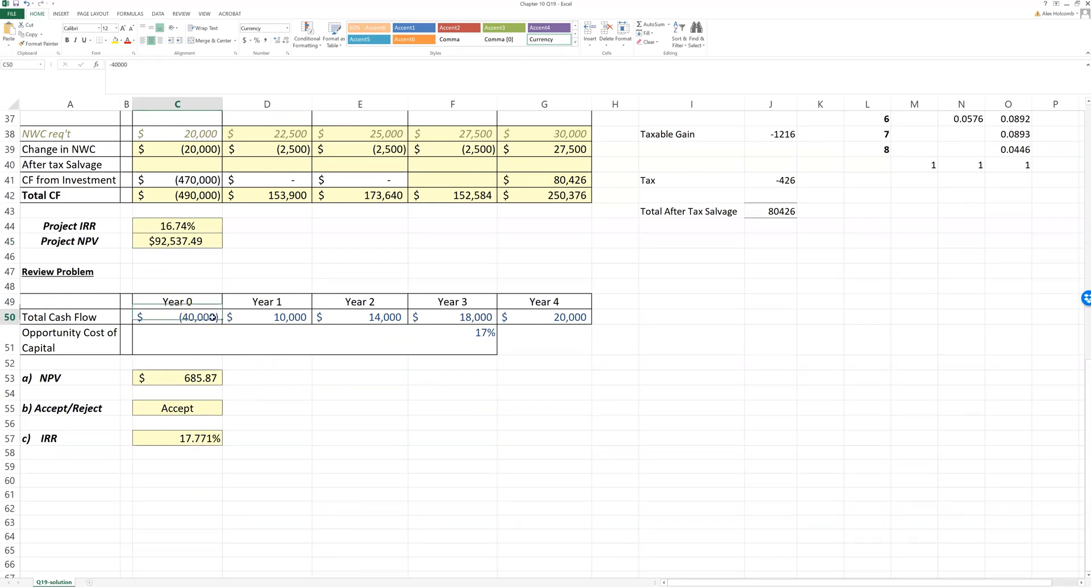
click(615, 339)
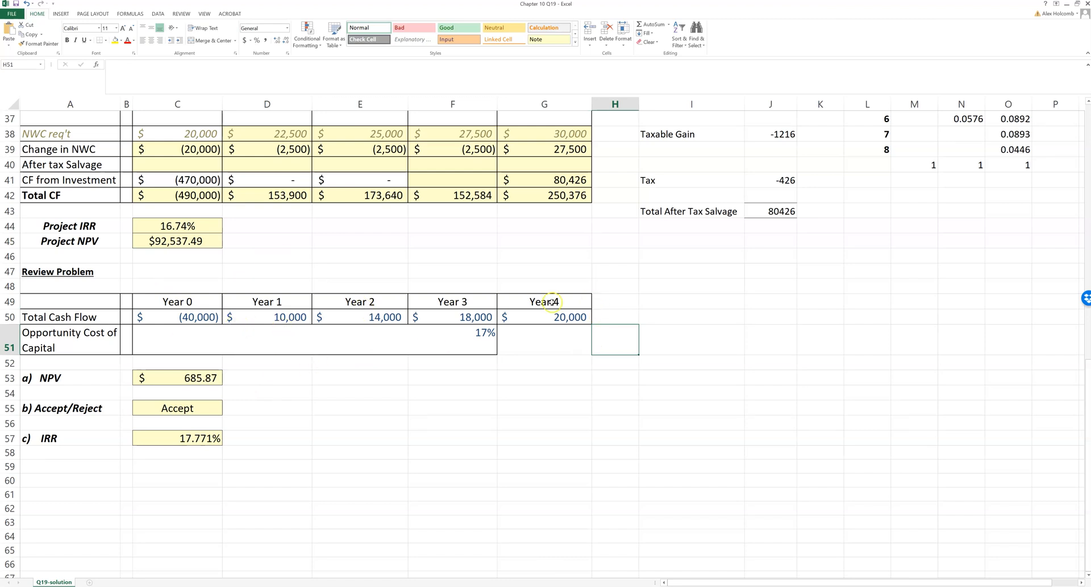
click(177, 439)
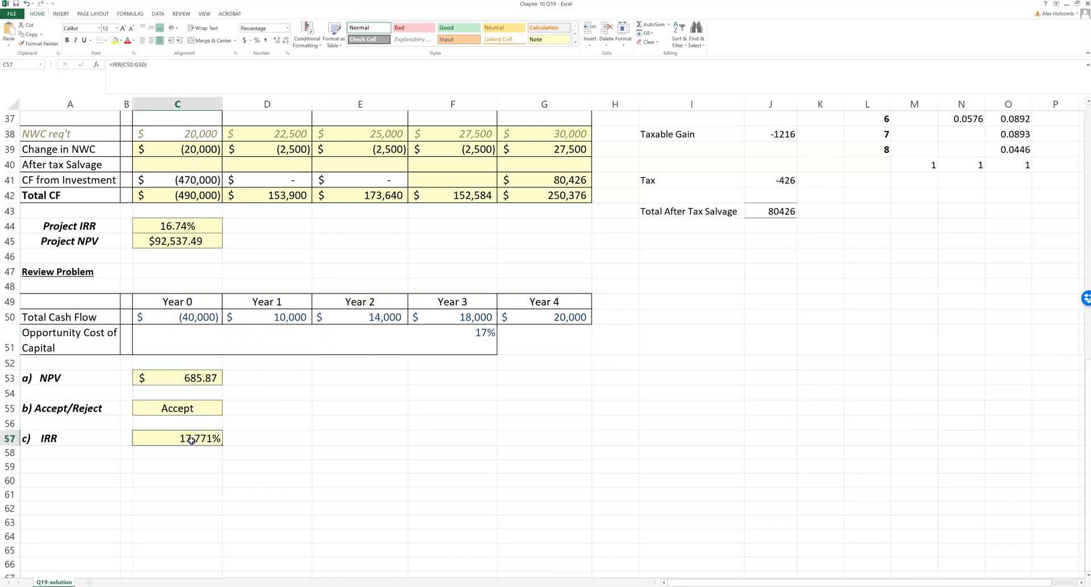
click(177, 409)
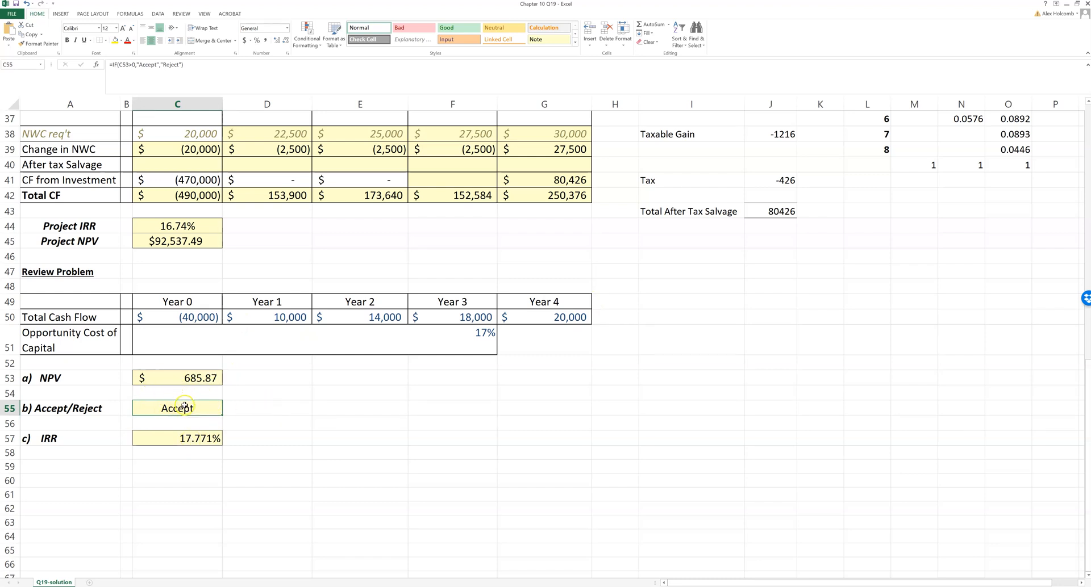
mouse_move(281, 396)
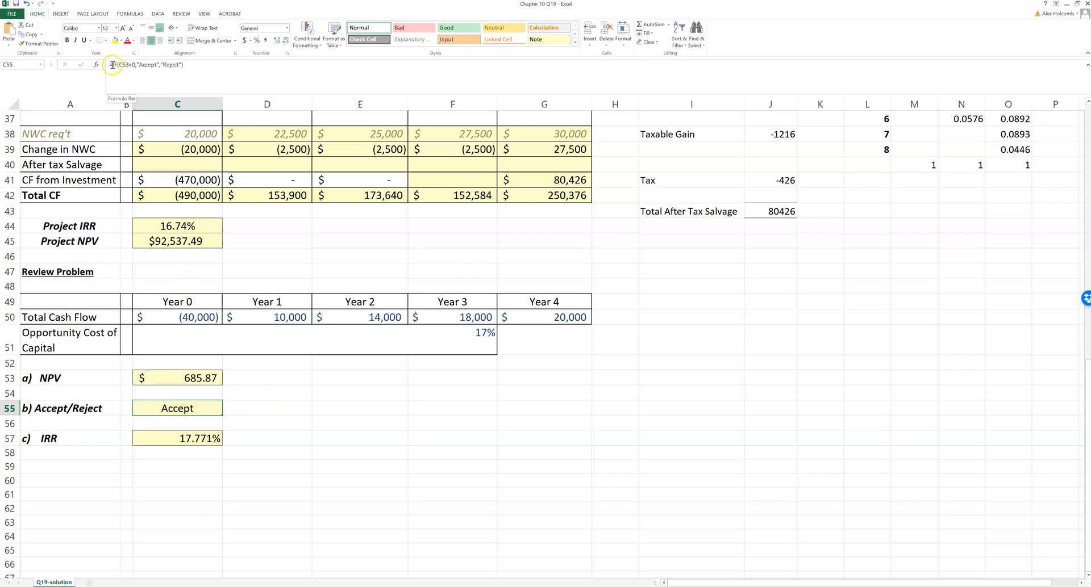
mouse_move(194, 73)
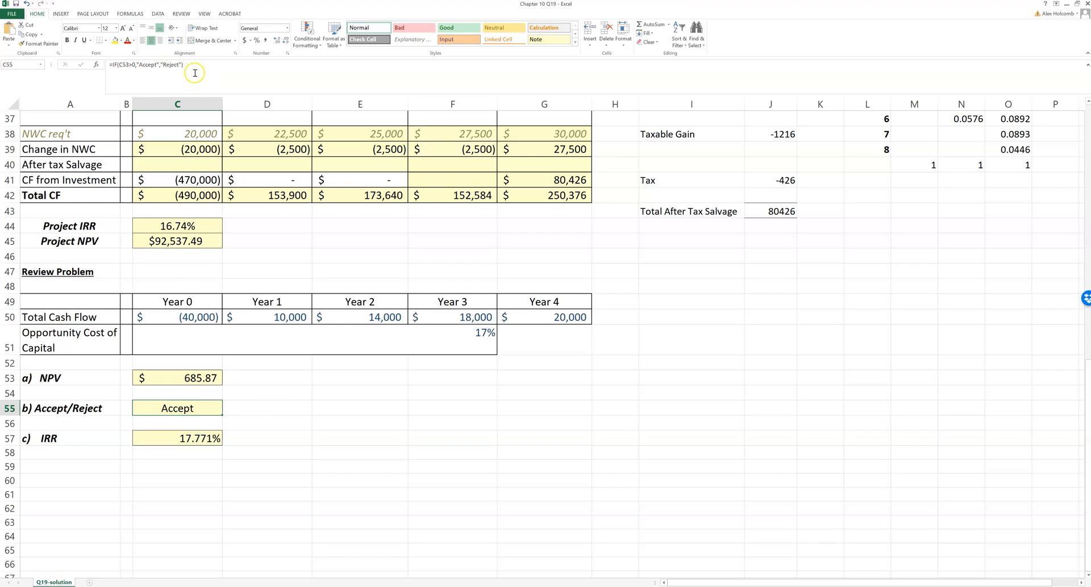
double_click(177, 408)
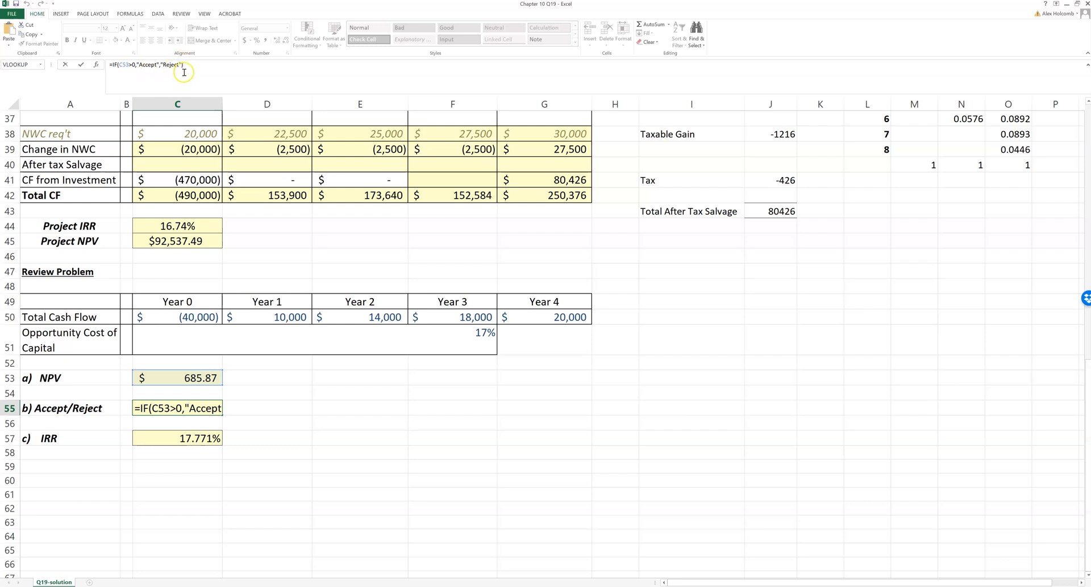
key(enter)
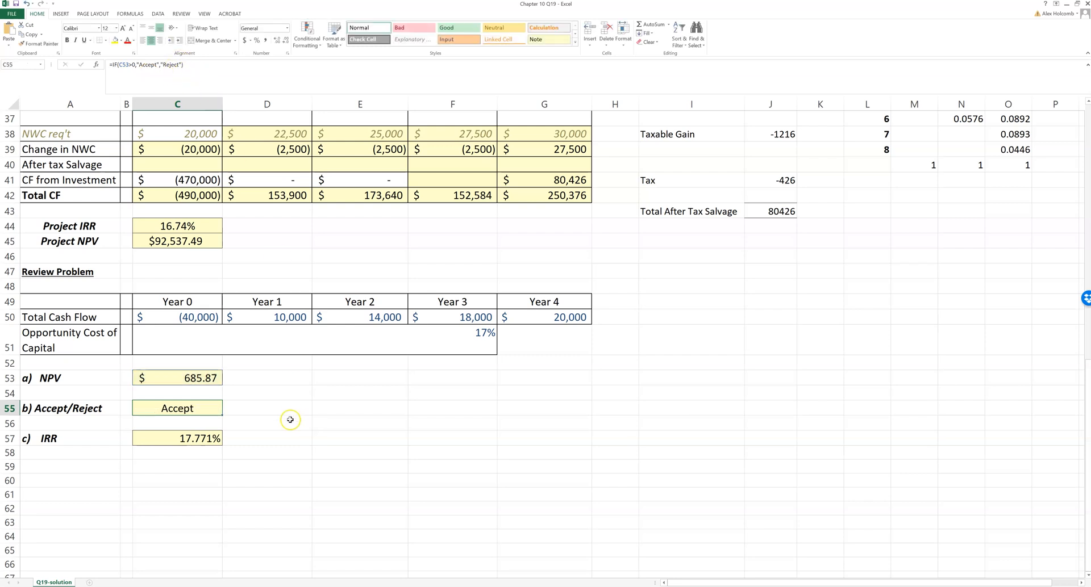
mouse_move(345, 396)
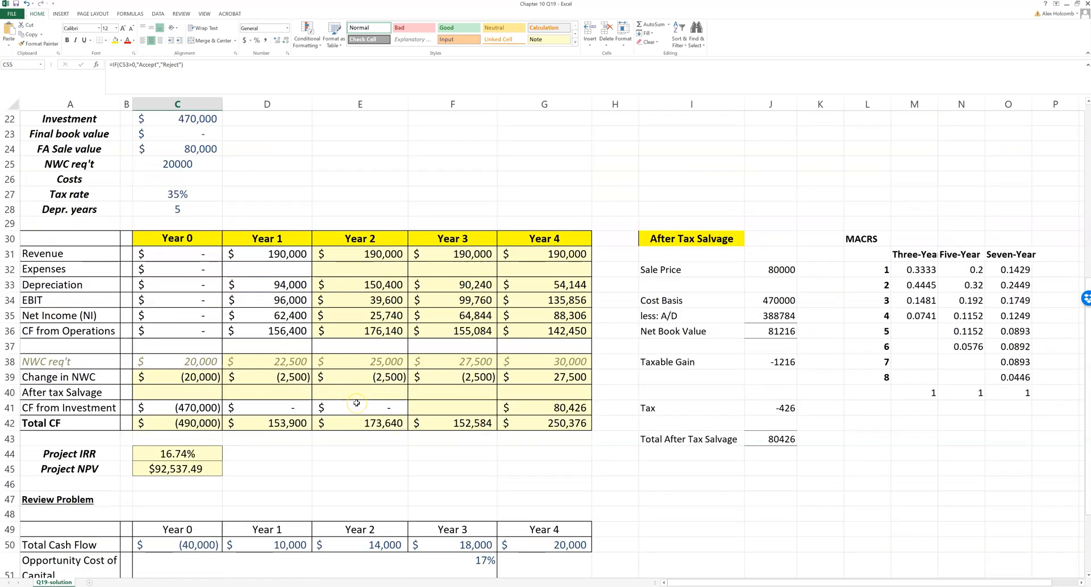
scroll(down, 3)
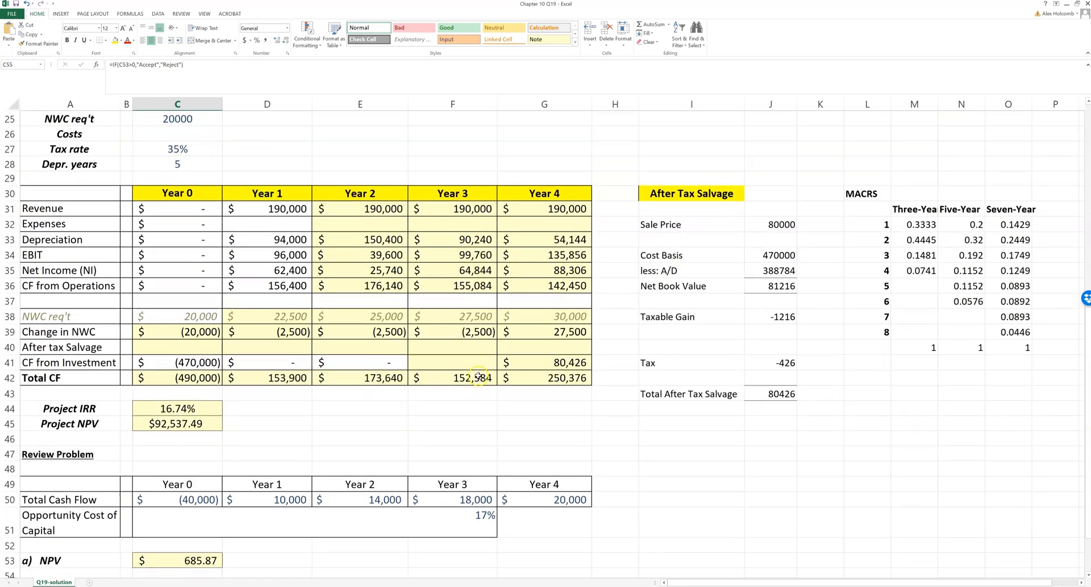
mouse_move(451, 347)
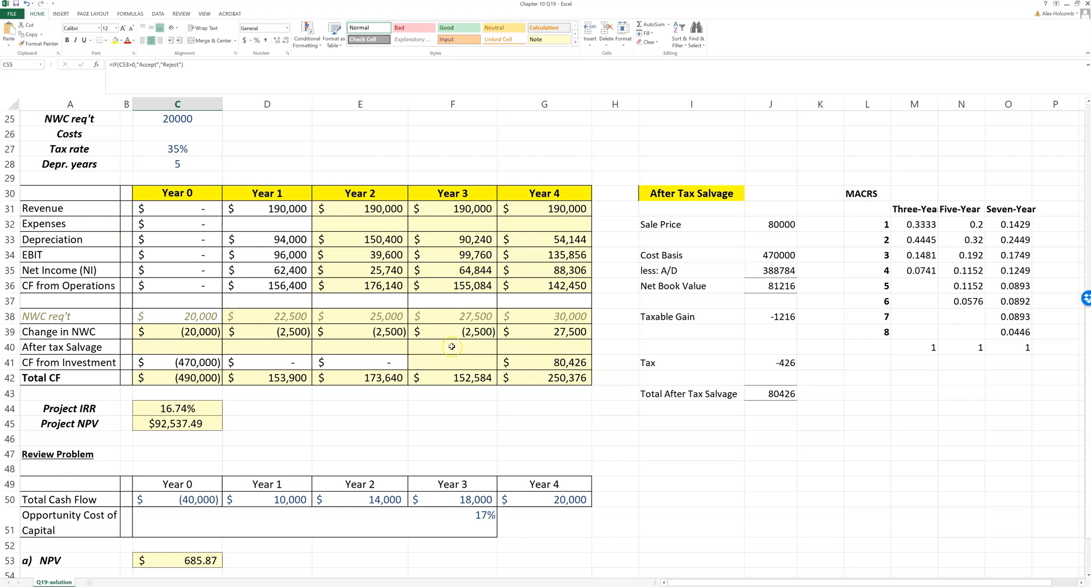
scroll(down, 3)
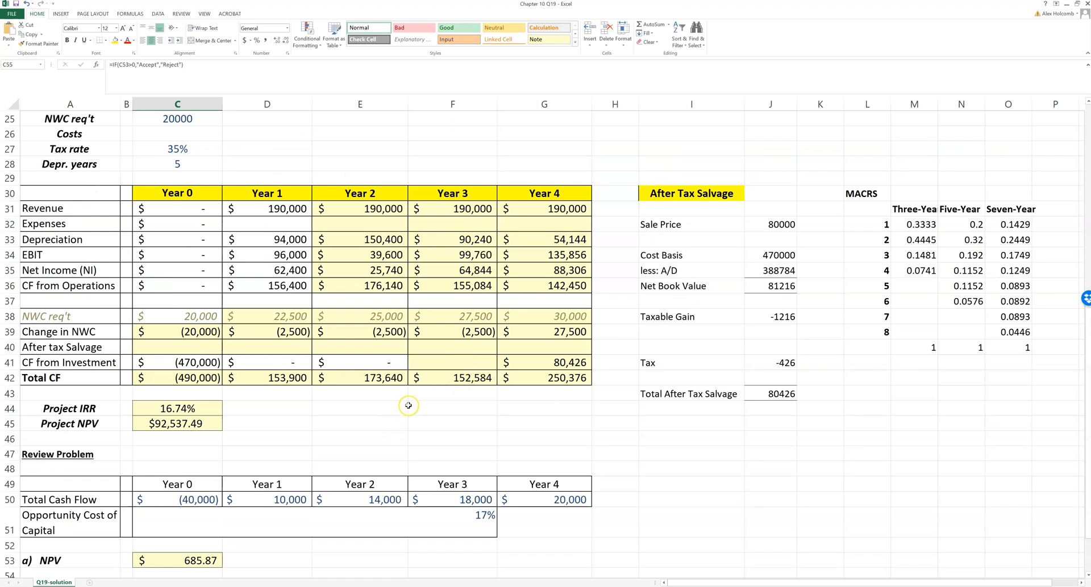
mouse_move(432, 401)
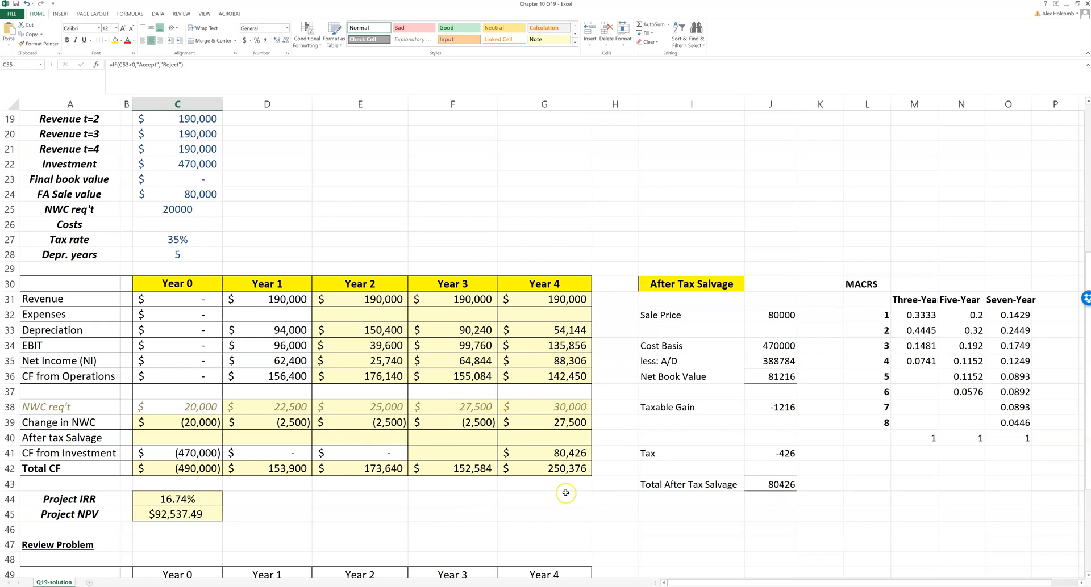
mouse_move(548, 484)
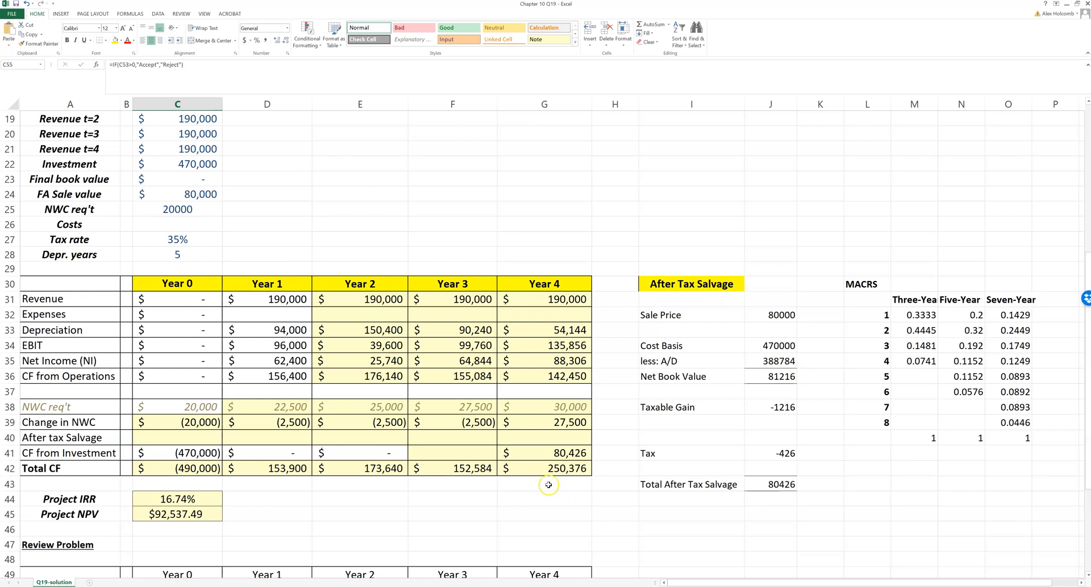
mouse_move(492, 330)
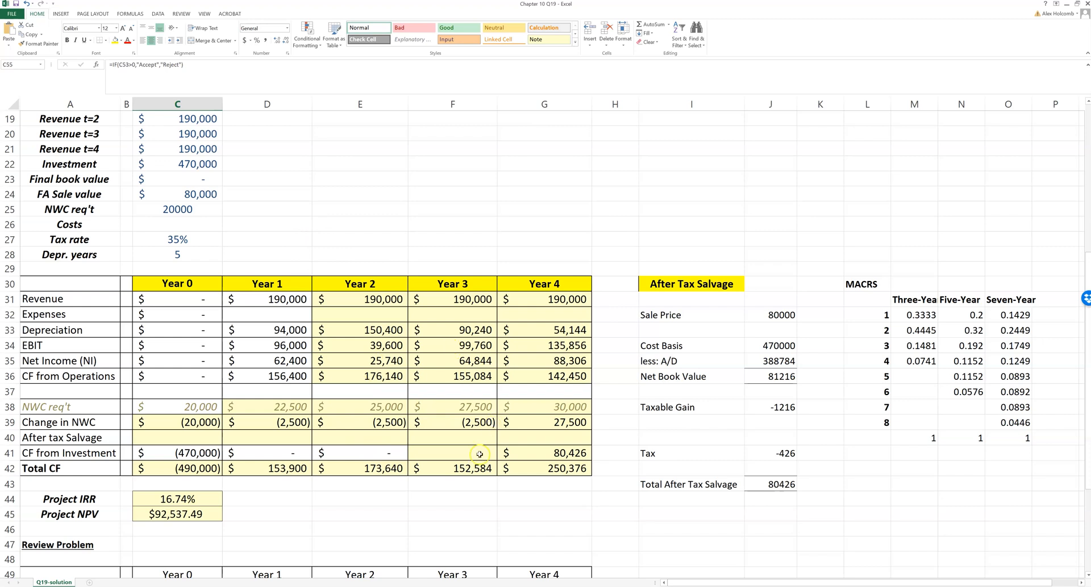
mouse_move(481, 278)
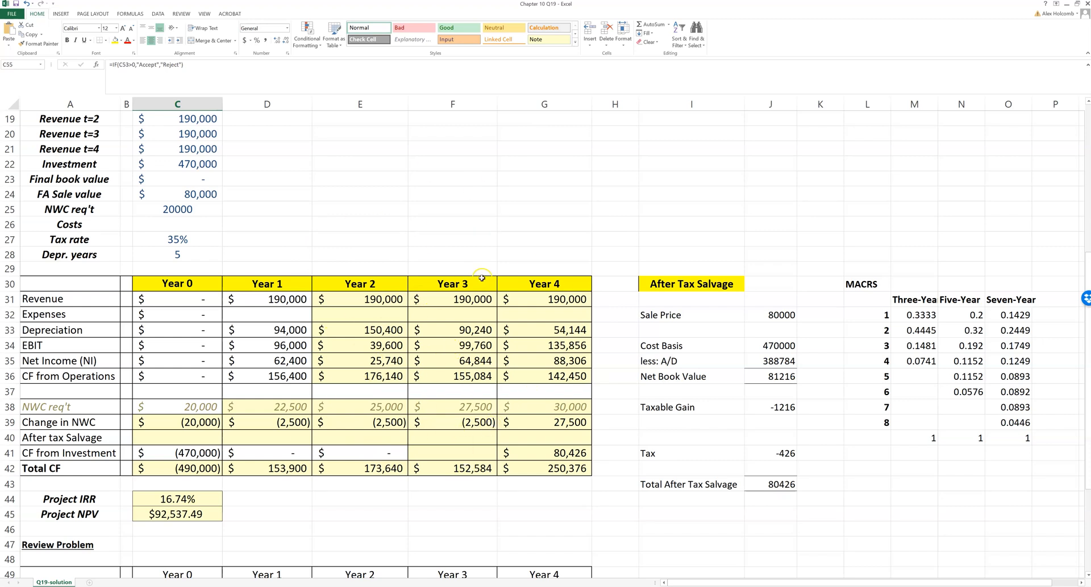
mouse_move(300, 358)
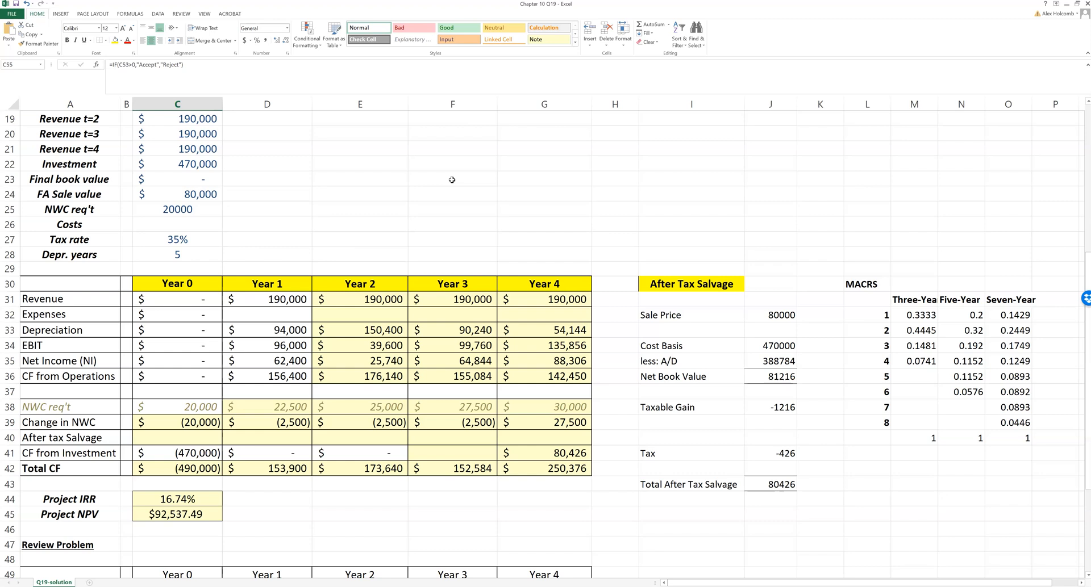
mouse_move(571, 90)
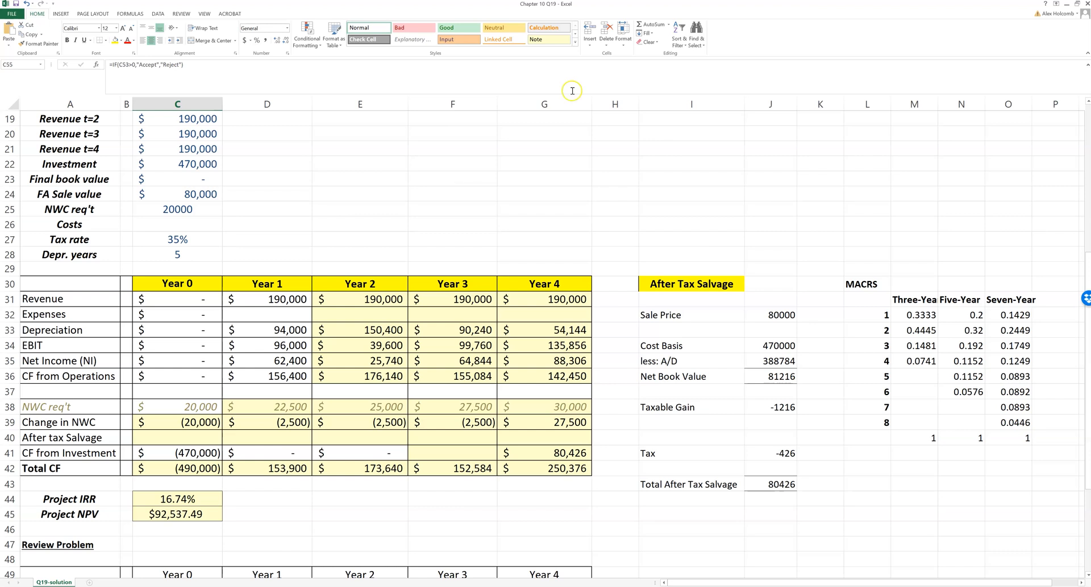
mouse_move(453, 179)
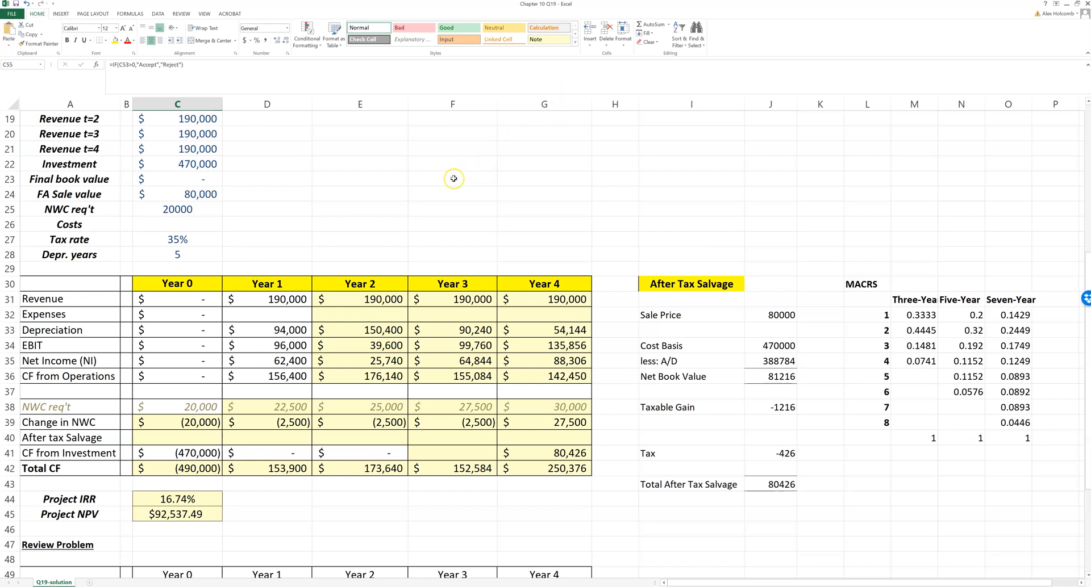
click(544, 193)
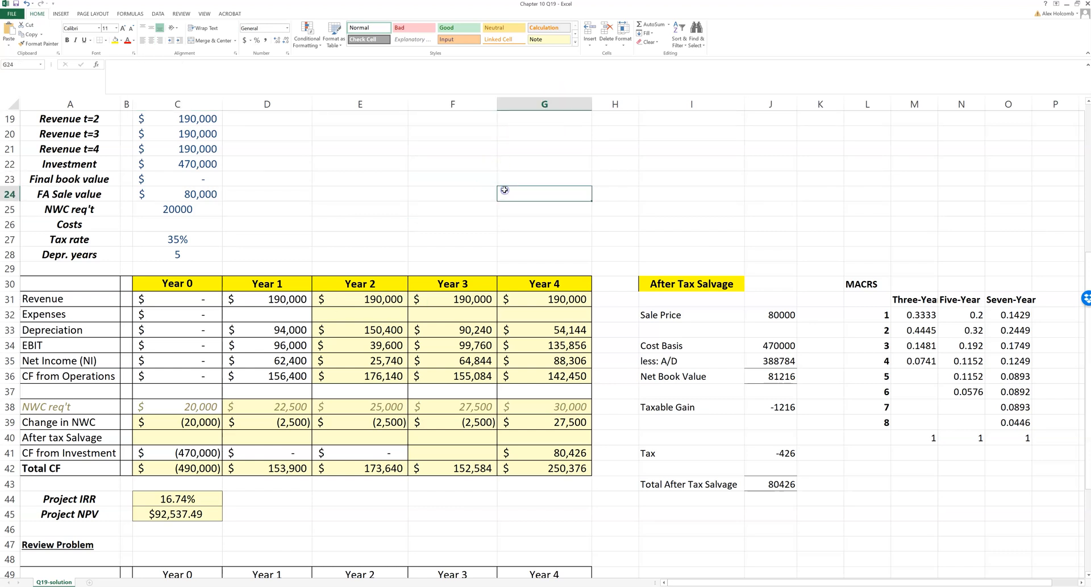